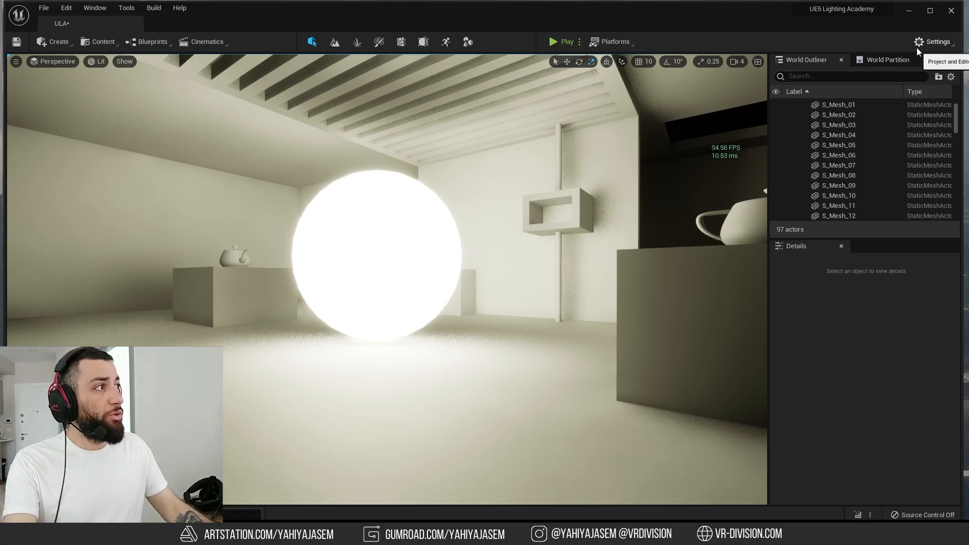
# Step: Review the project's rendering settings, searching for 'gener', then return to the viewport at the windowed side
pyautogui.click(935, 41)
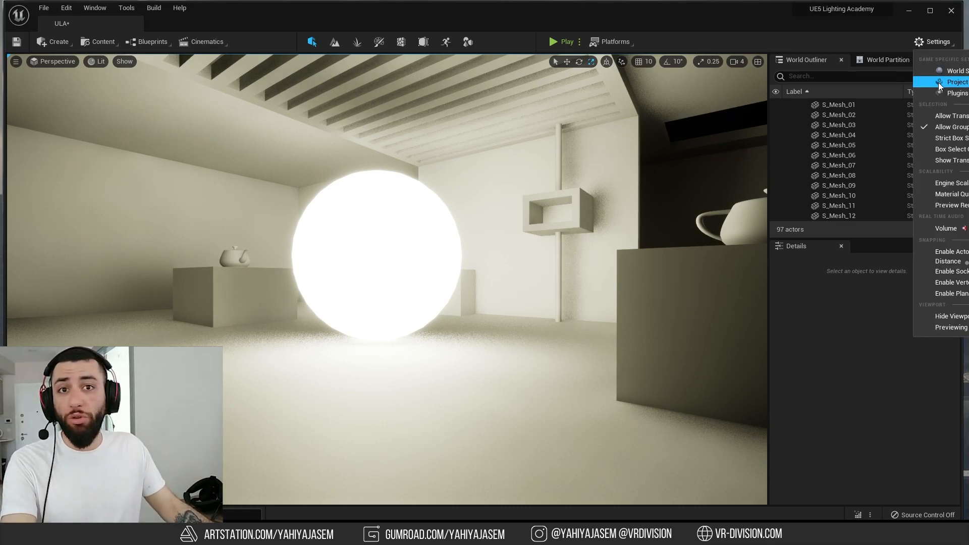
pyautogui.click(958, 81)
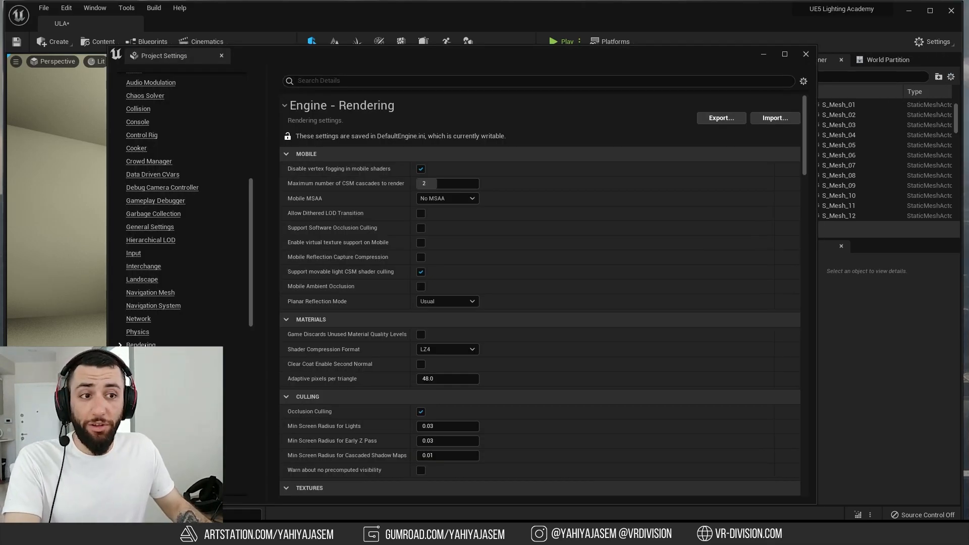
pyautogui.scroll(-3)
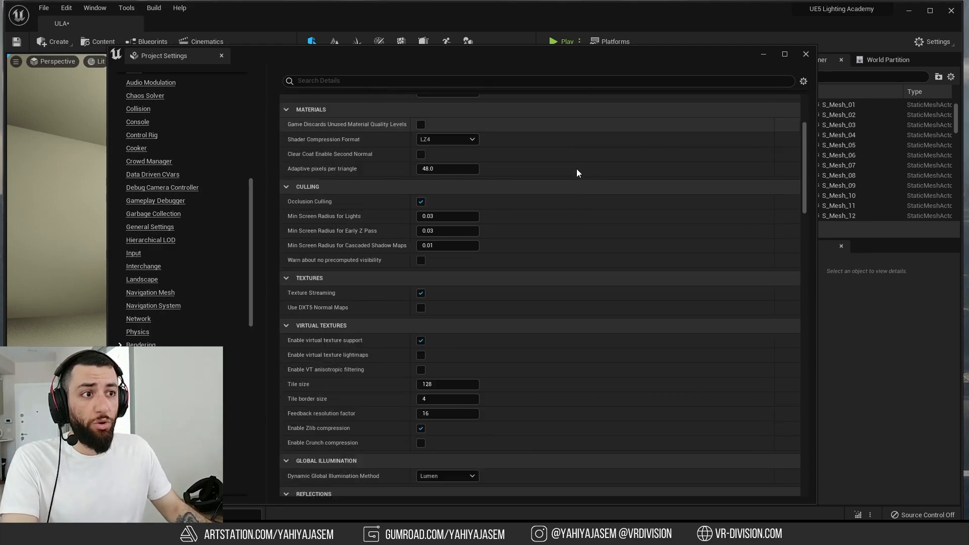
pyautogui.scroll(-3)
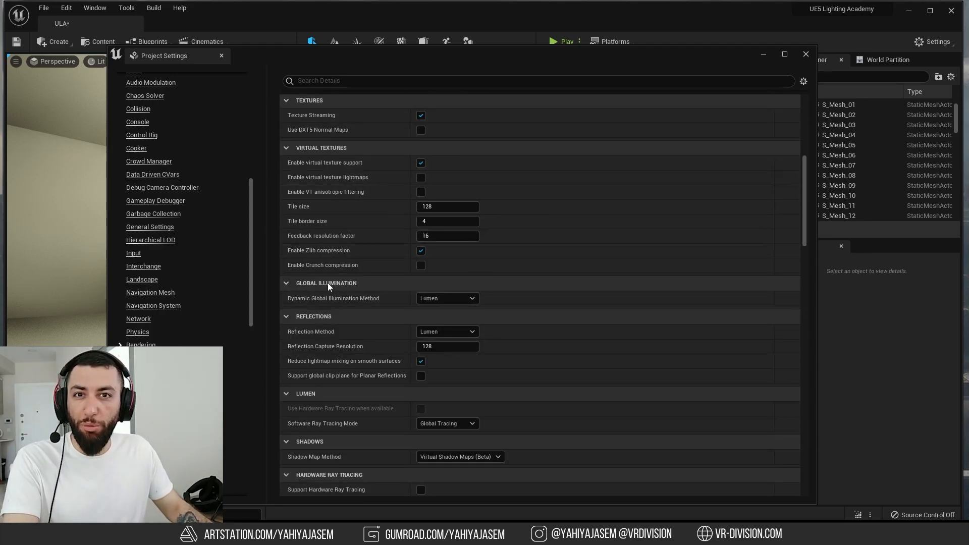
pyautogui.click(446, 298)
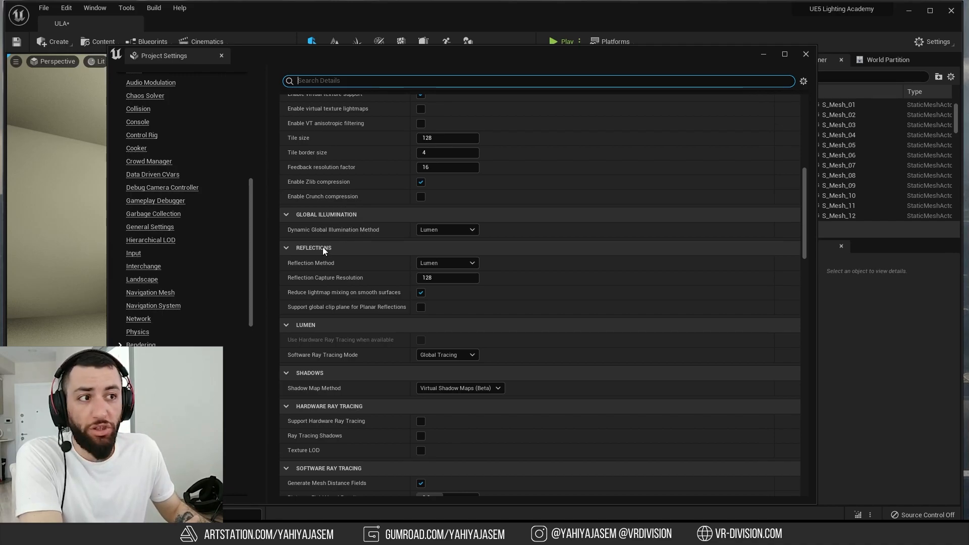
pyautogui.scroll(-3)
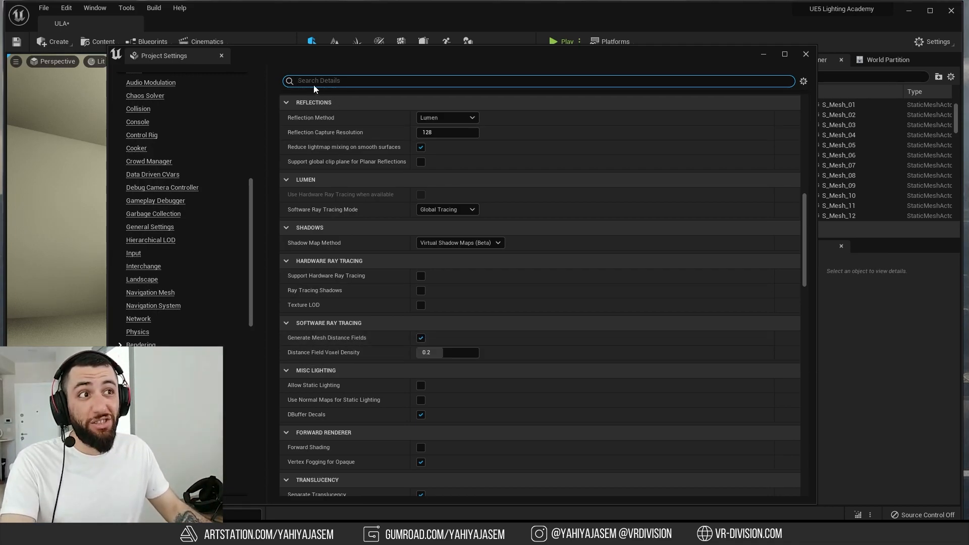
pyautogui.write('generate mesh')
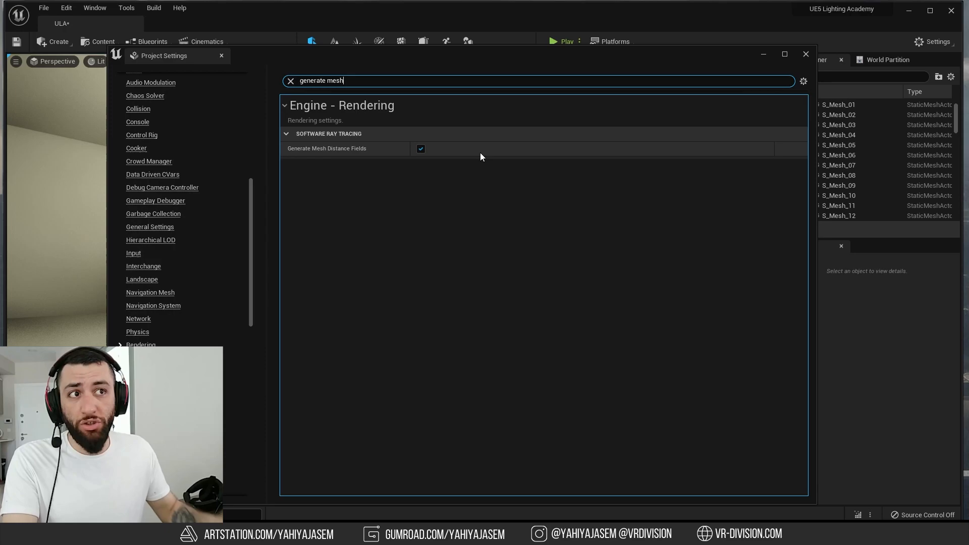
pyautogui.click(805, 54)
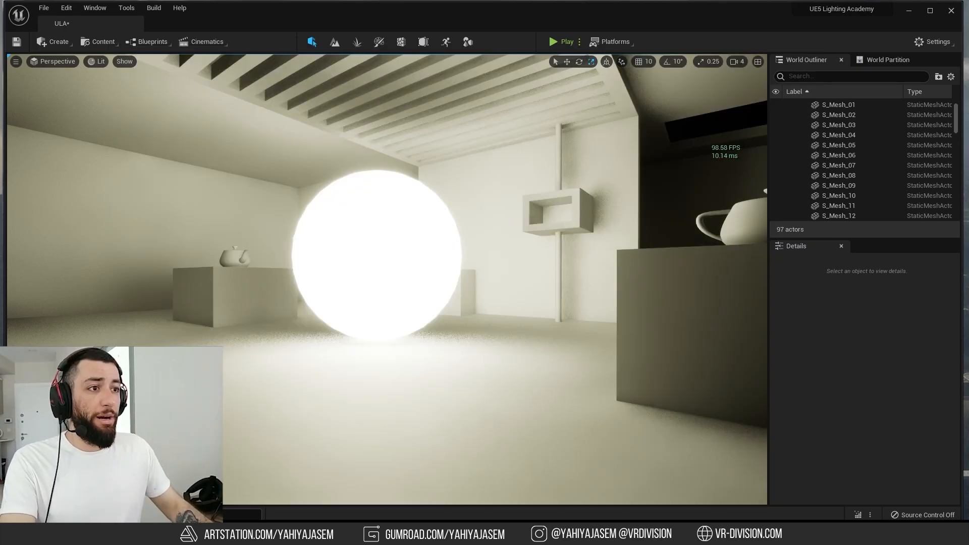
pyautogui.click(376, 247)
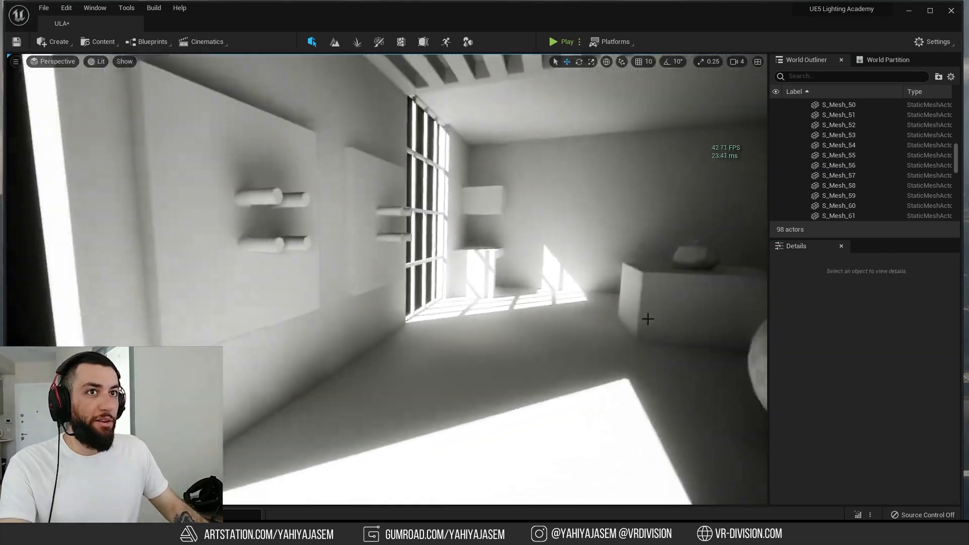
# Step: Add a Sky Light, Post Process Volume and atmospheric fog/sky actors to the level from Create
pyautogui.click(54, 42)
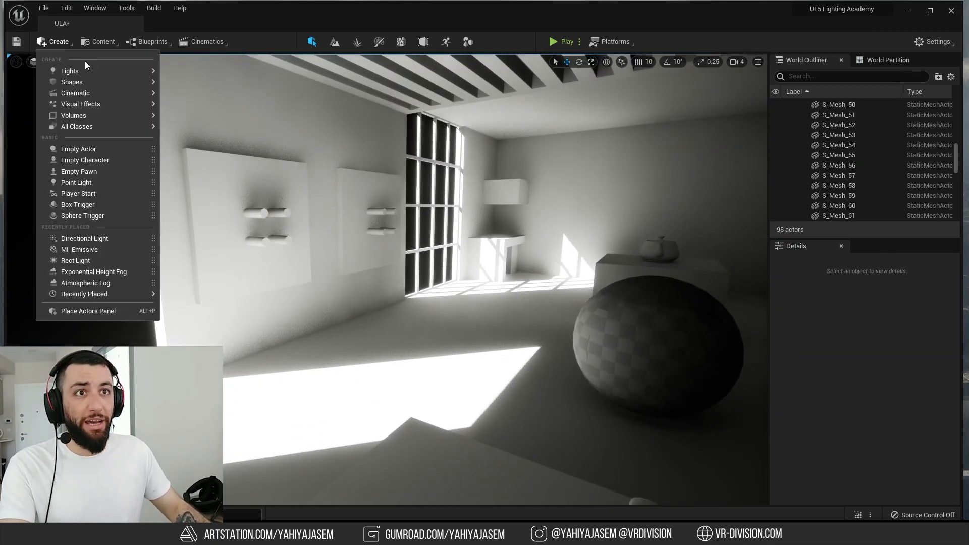
pyautogui.moveTo(69, 71)
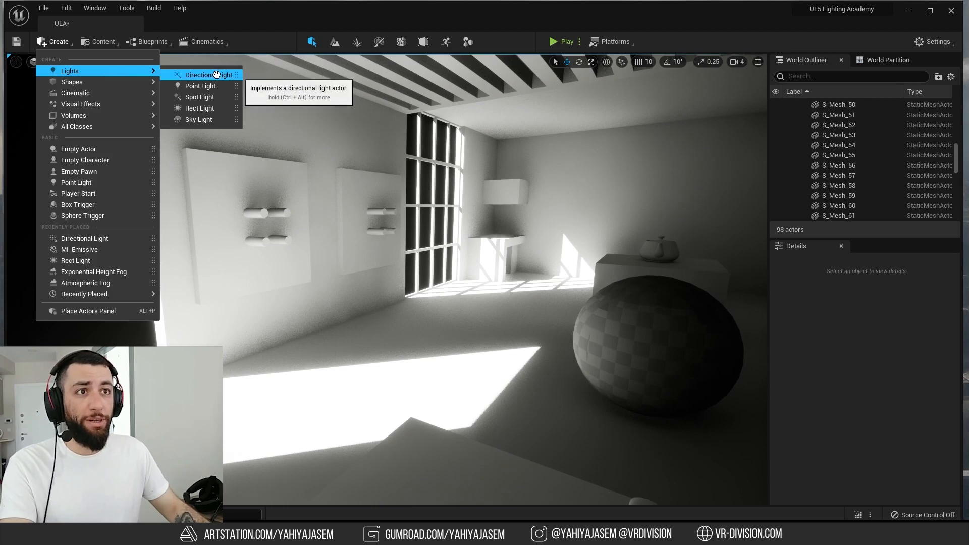
pyautogui.click(199, 119)
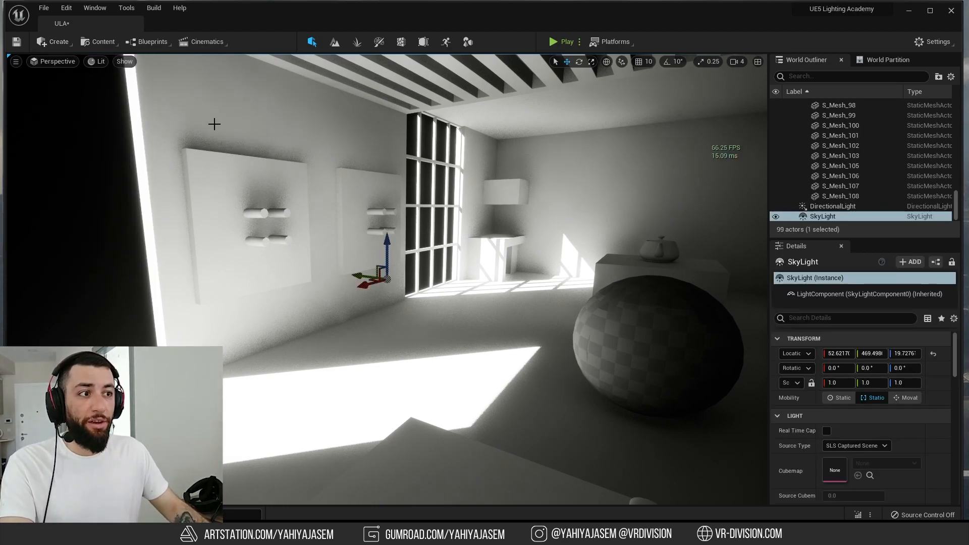
pyautogui.click(54, 41)
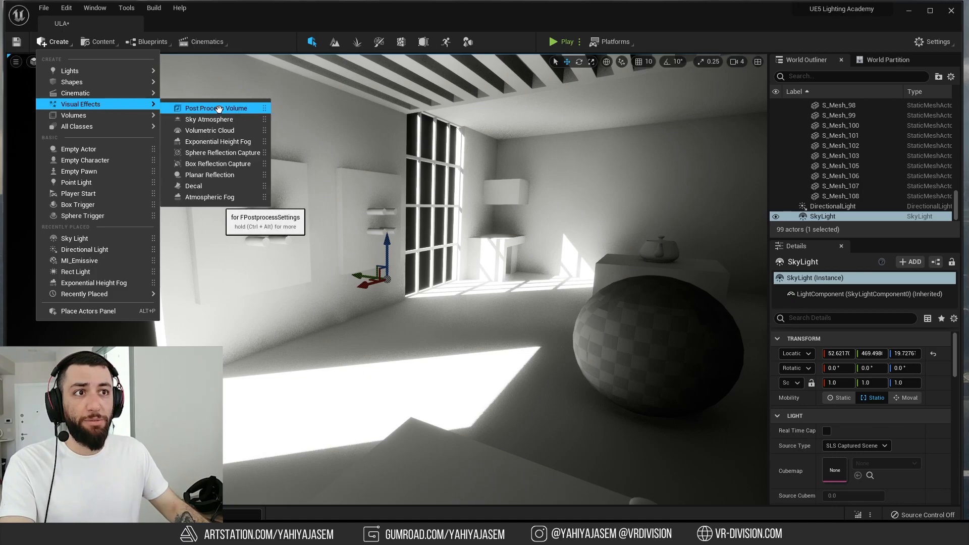
pyautogui.click(216, 108)
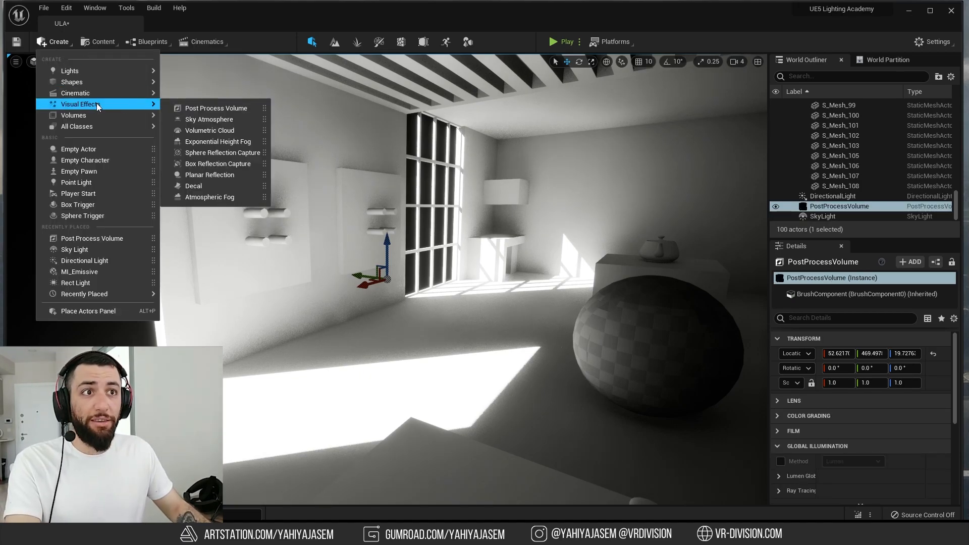
pyautogui.click(209, 119)
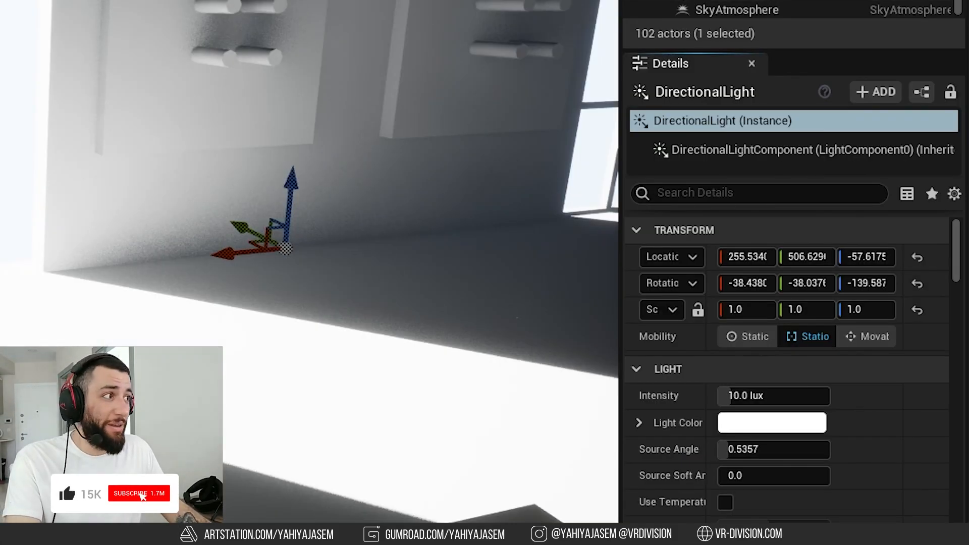
# Step: Enable Atmosphere Sun Light on the DirectionalLight so the sun drives the sky atmosphere
pyautogui.scroll(-3)
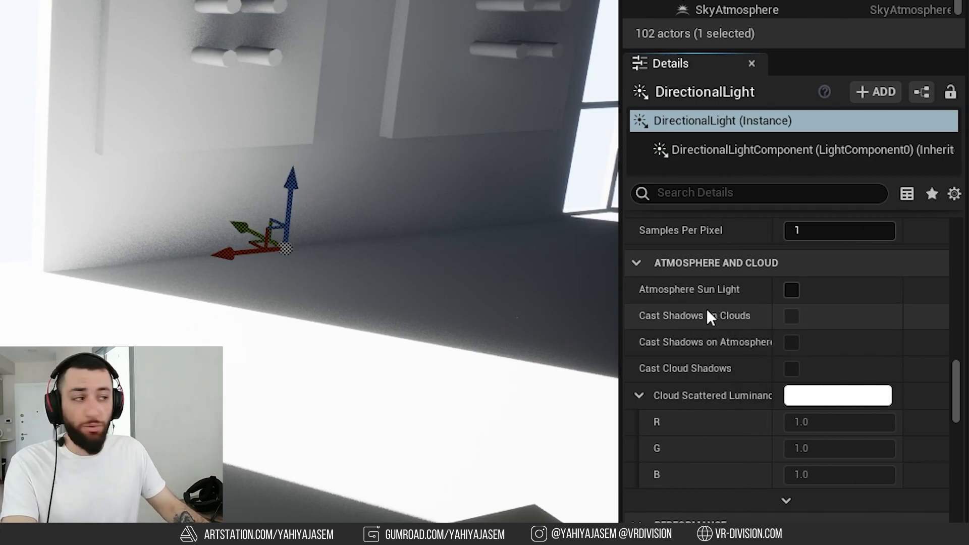
pyautogui.click(791, 290)
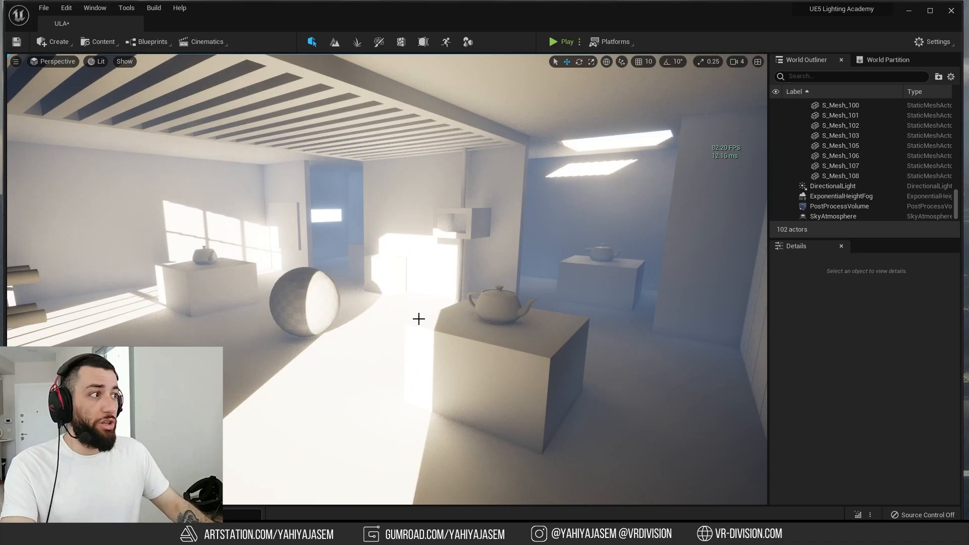
# Step: Raise the DirectionalLight's Indirect Lighting Intensity to about 6, then select the PostProcessVolume
pyautogui.click(833, 186)
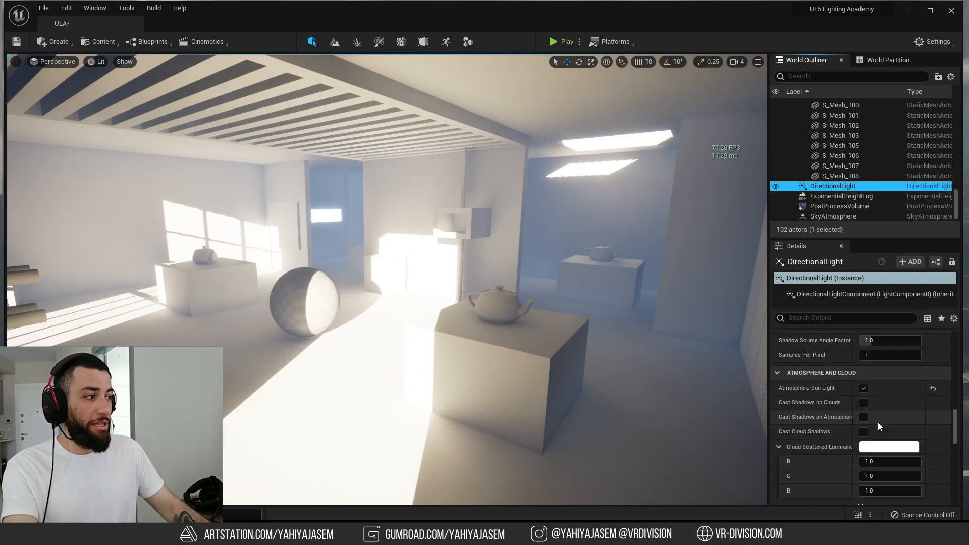
pyautogui.scroll(-3)
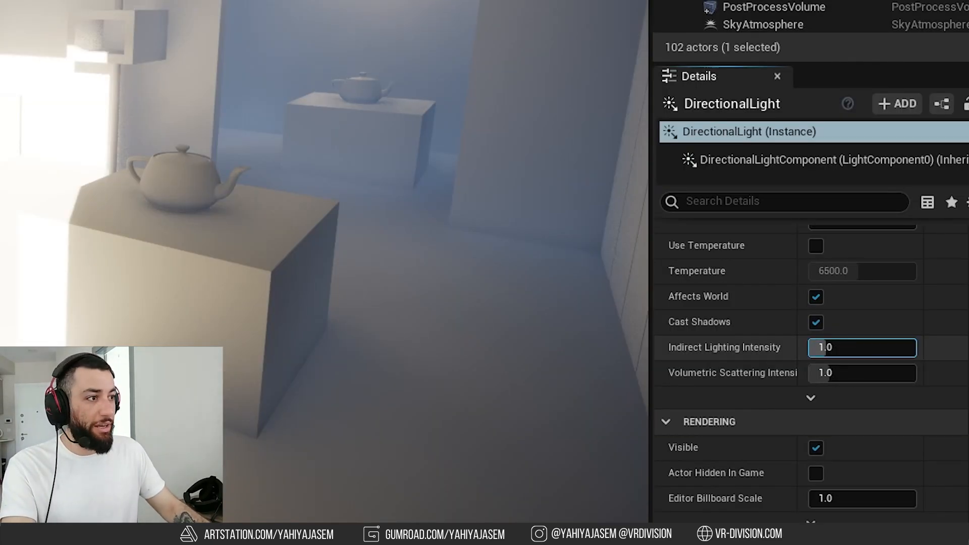
pyautogui.write('5.466594')
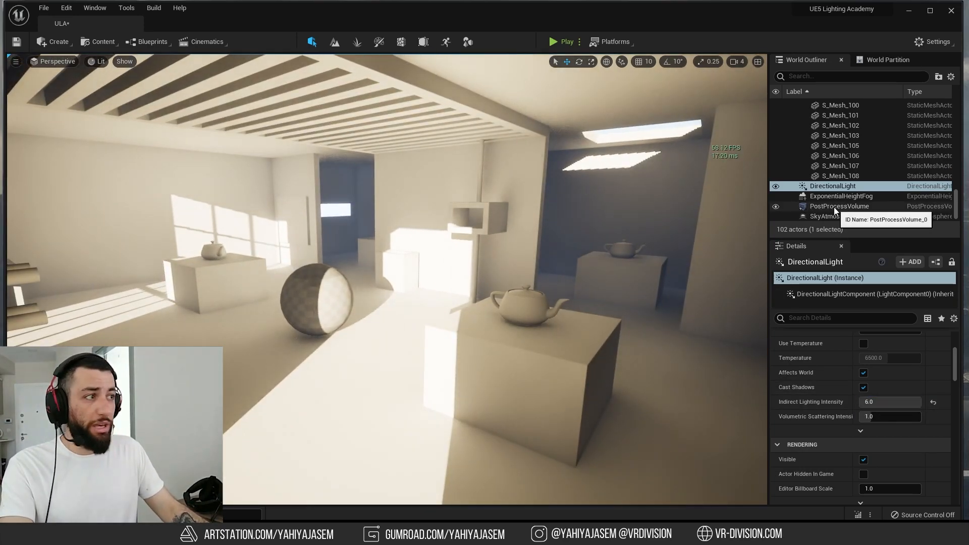
pyautogui.click(839, 206)
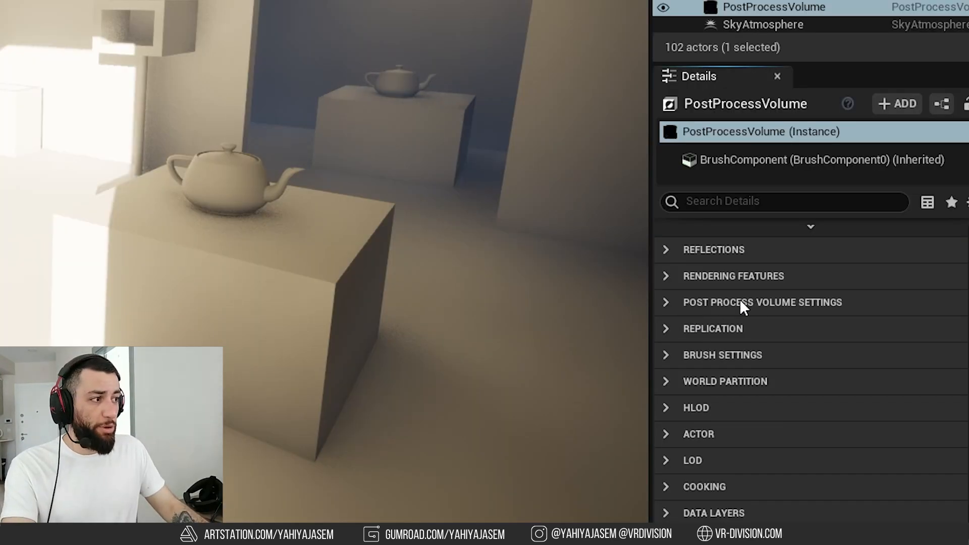
# Step: Override Global Illumination Method on the volume, trying Screen Space (Beta) before returning to Lumen
pyautogui.click(762, 302)
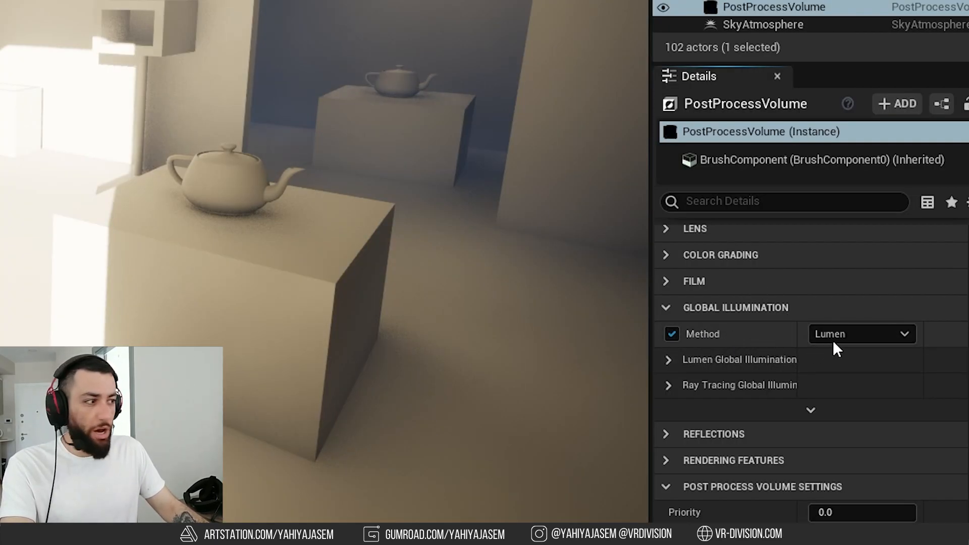
pyautogui.click(861, 334)
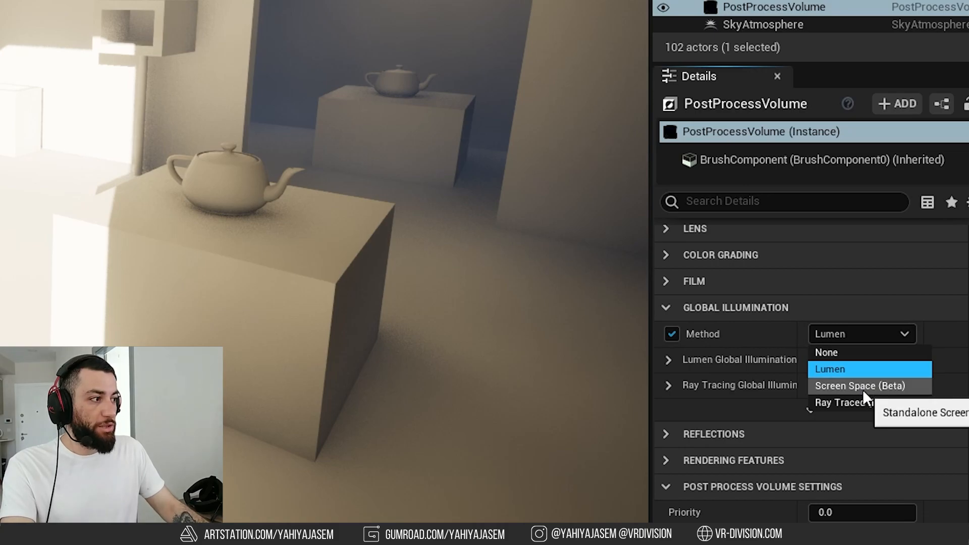
pyautogui.click(860, 385)
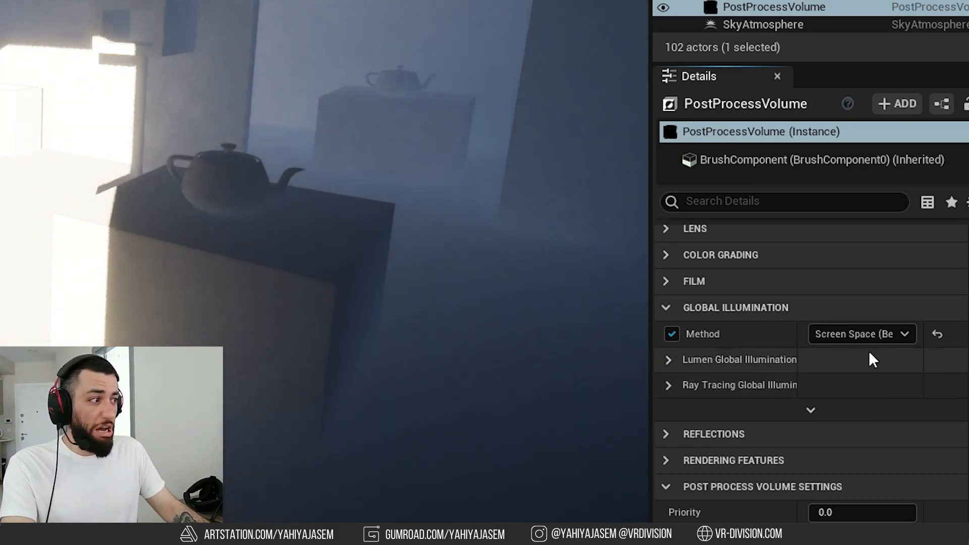
pyautogui.click(861, 334)
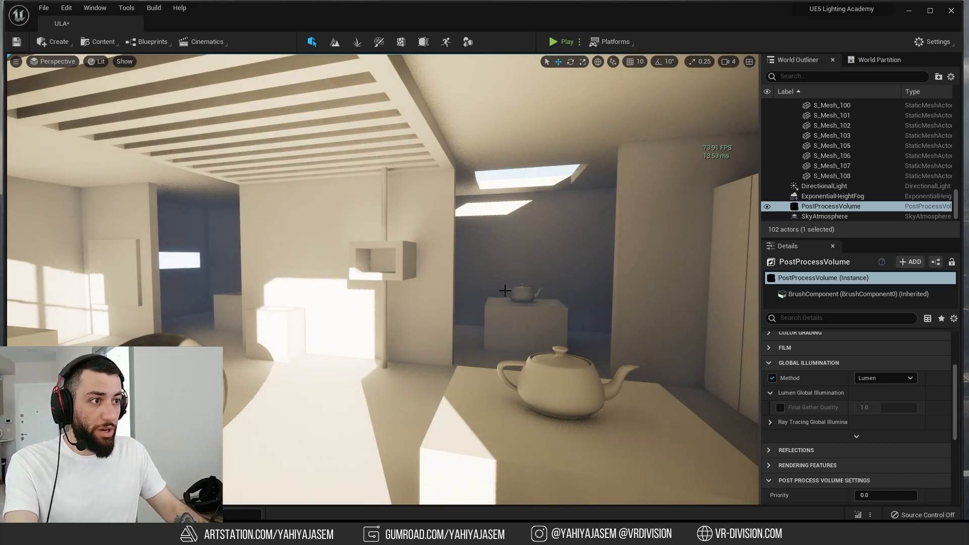
# Step: Enable Lumen Final Gather Quality on the volume and test values 0.25 and 2.0 in the side room
pyautogui.click(556, 384)
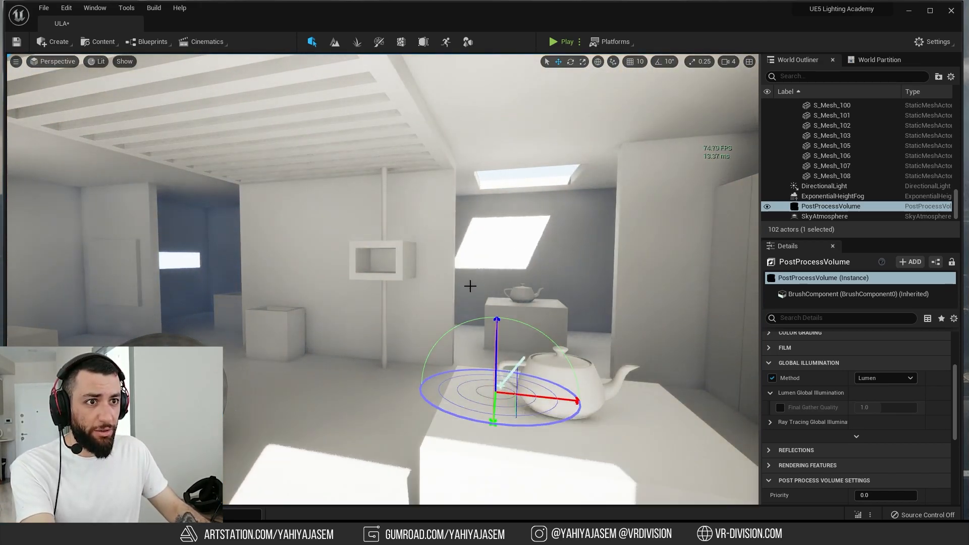
pyautogui.moveTo(470, 286); pyautogui.dragTo(533, 285)
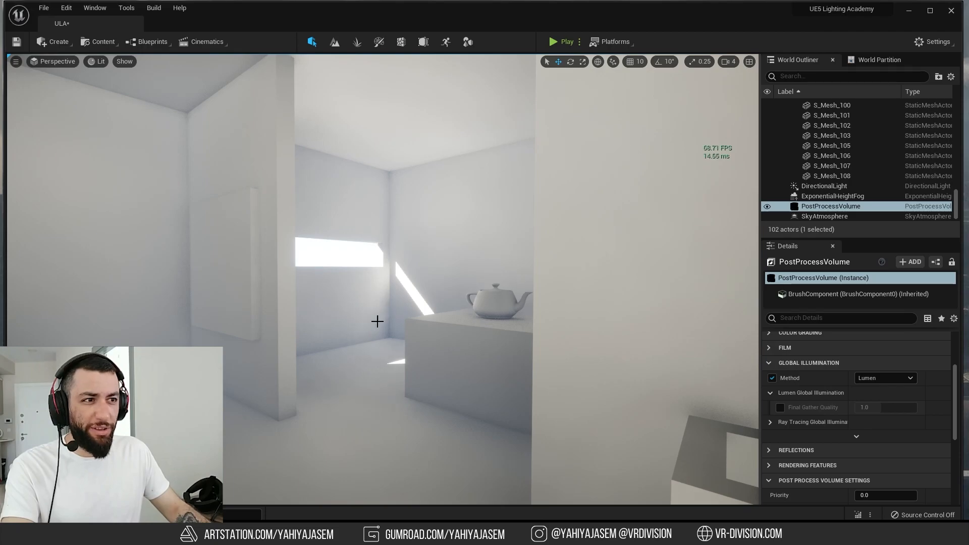
pyautogui.click(780, 407)
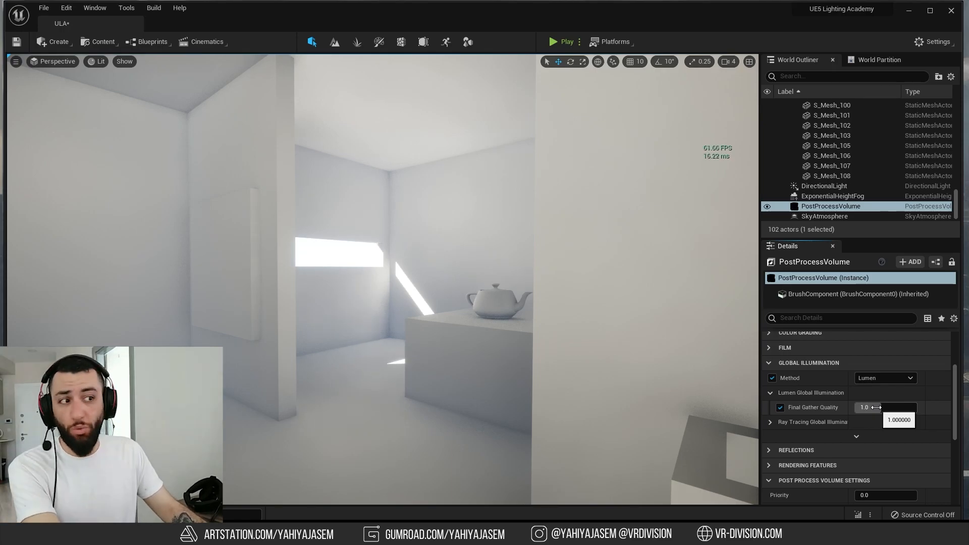
pyautogui.click(885, 407)
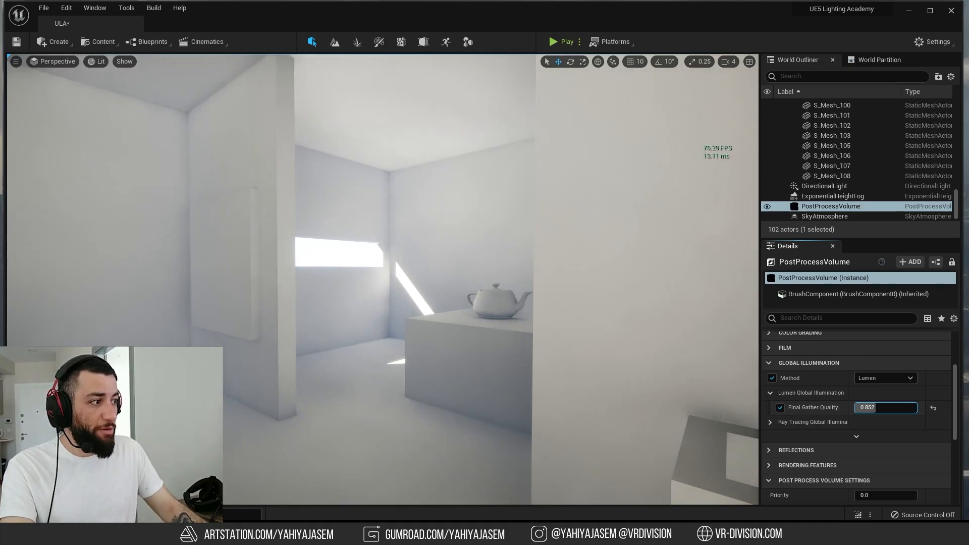
pyautogui.write('0.25')
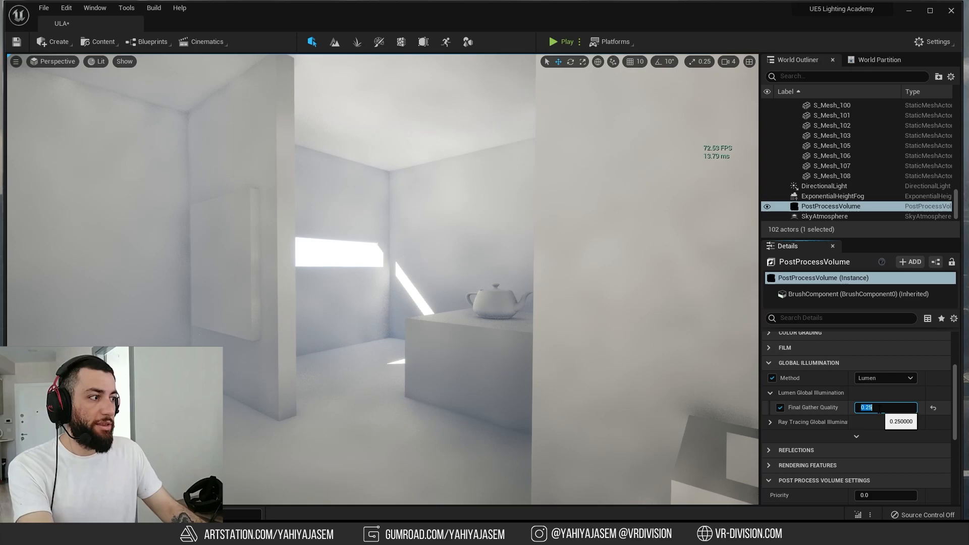
pyautogui.write('2.0')
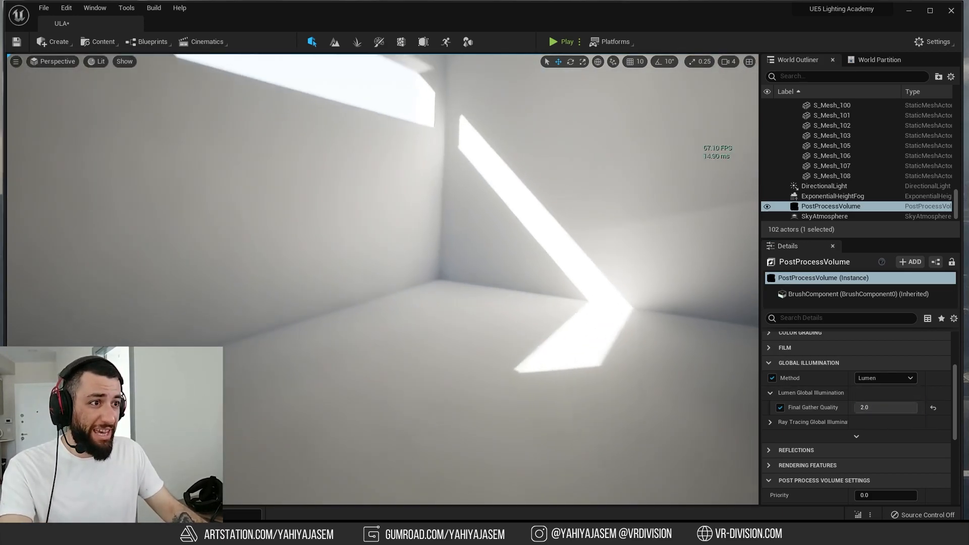
# Step: Compare Final Gather Quality at 4, 6.0 and 4.0 to smooth the bounce lighting
pyautogui.write('4')
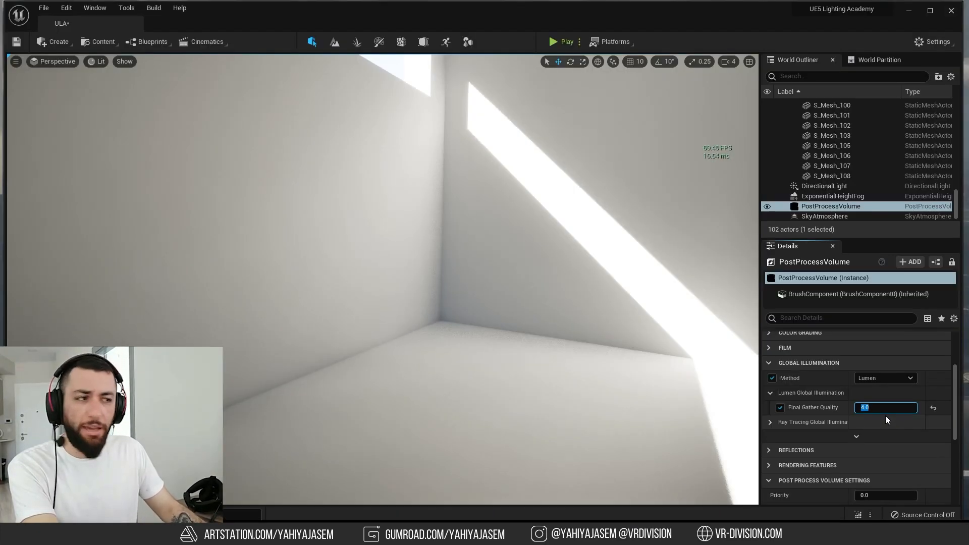
pyautogui.write('6.0')
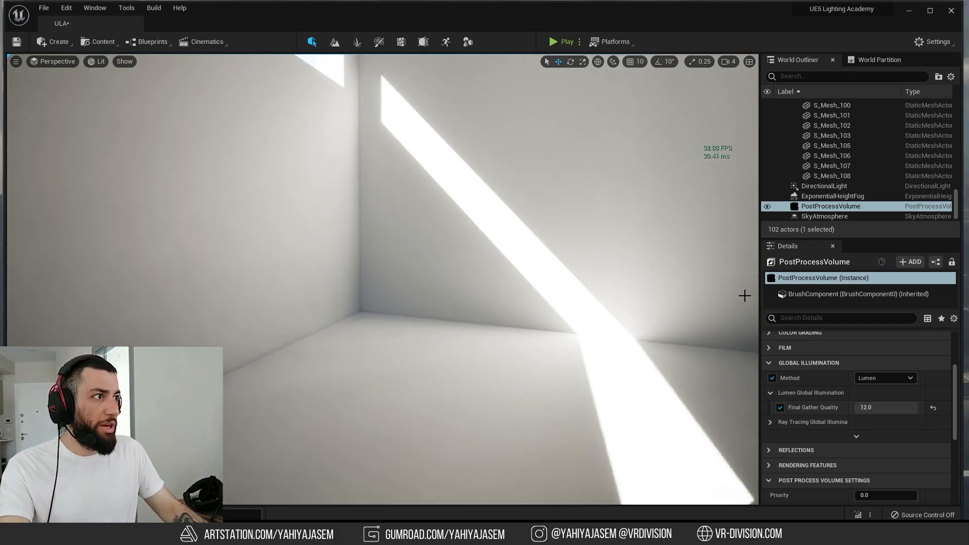
pyautogui.click(885, 407)
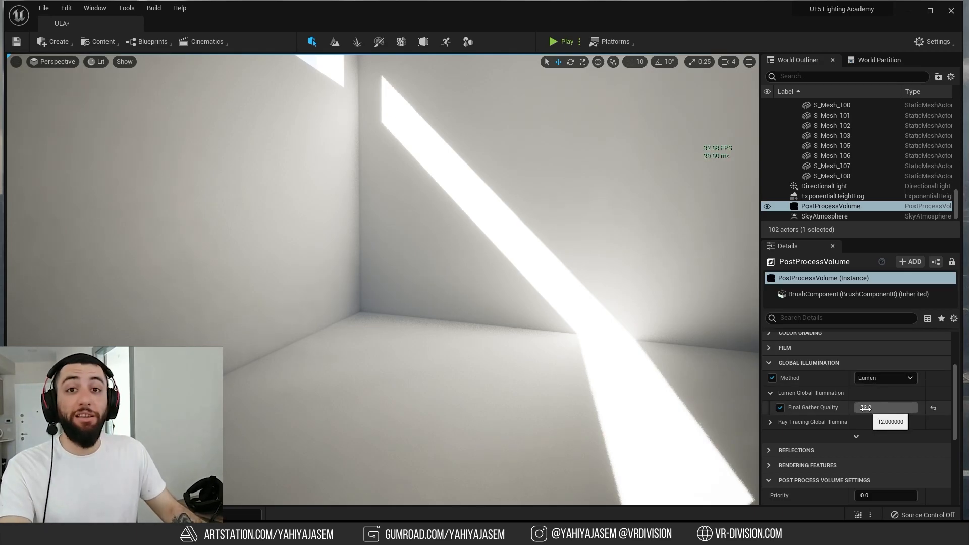
pyautogui.write('4.0')
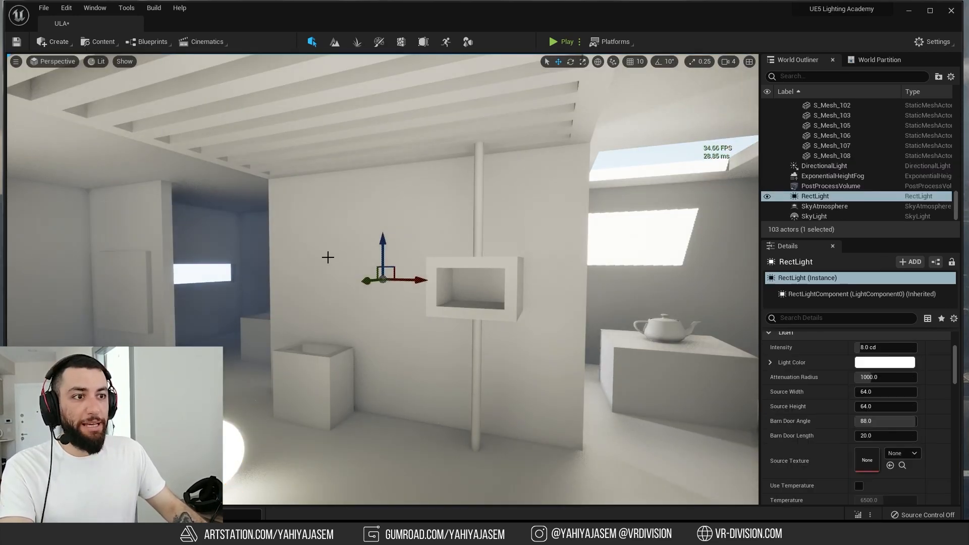
# Step: Place a Rect Light from Place Actors into the test room
pyautogui.click(100, 61)
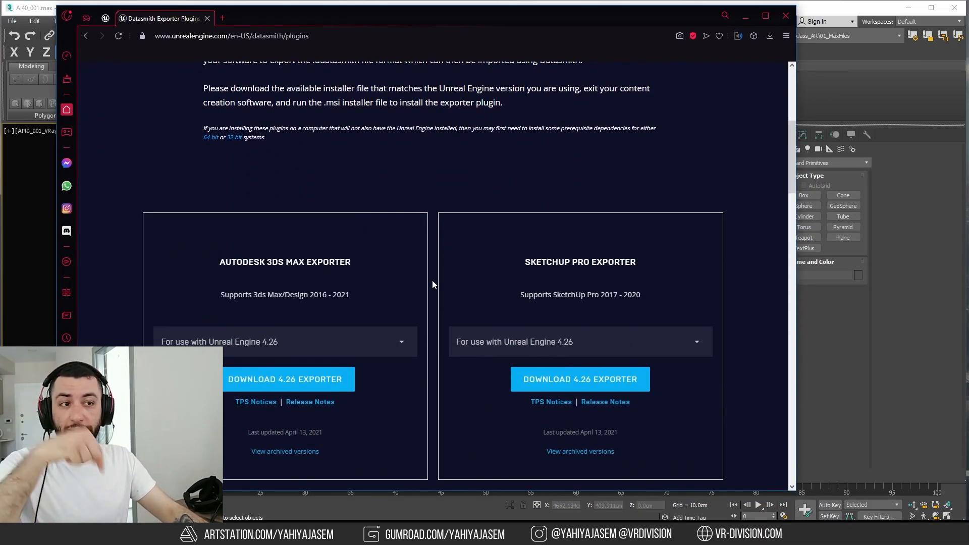
# Step: Scroll the Datasmith plugins page to the 3ds Max and SketchUp exporter downloads
pyautogui.scroll(-3)
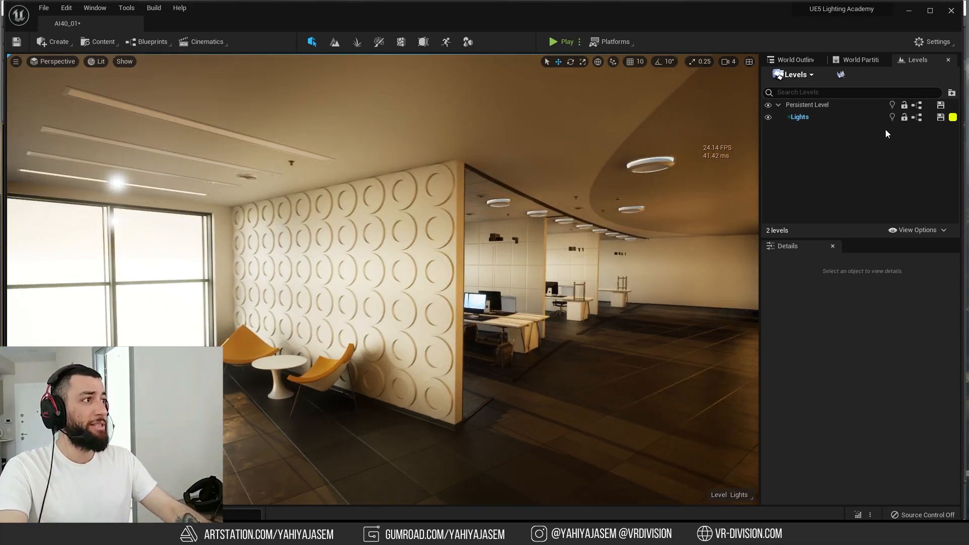
# Step: Toggle the Lights sublevel off and back on to compare the unlit and lit office
pyautogui.click(797, 117)
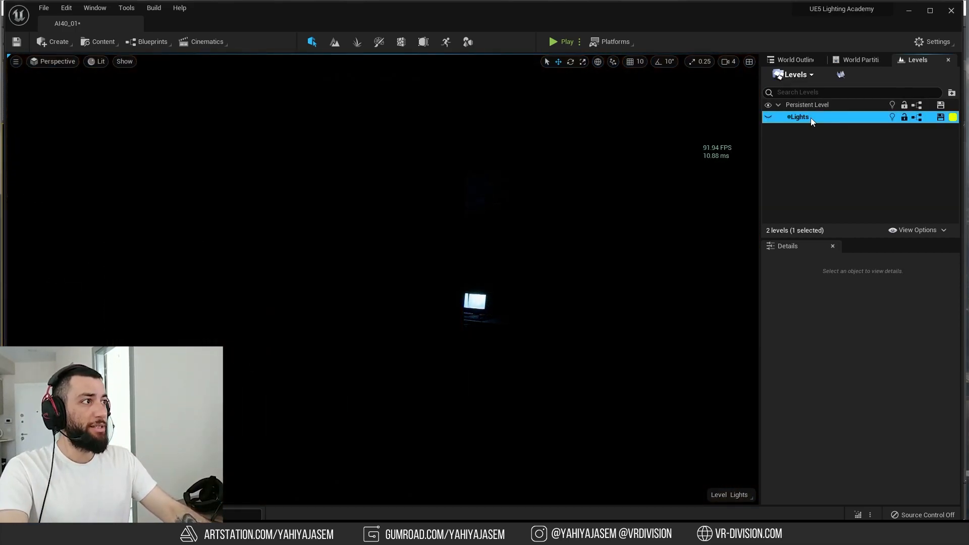
pyautogui.click(57, 41)
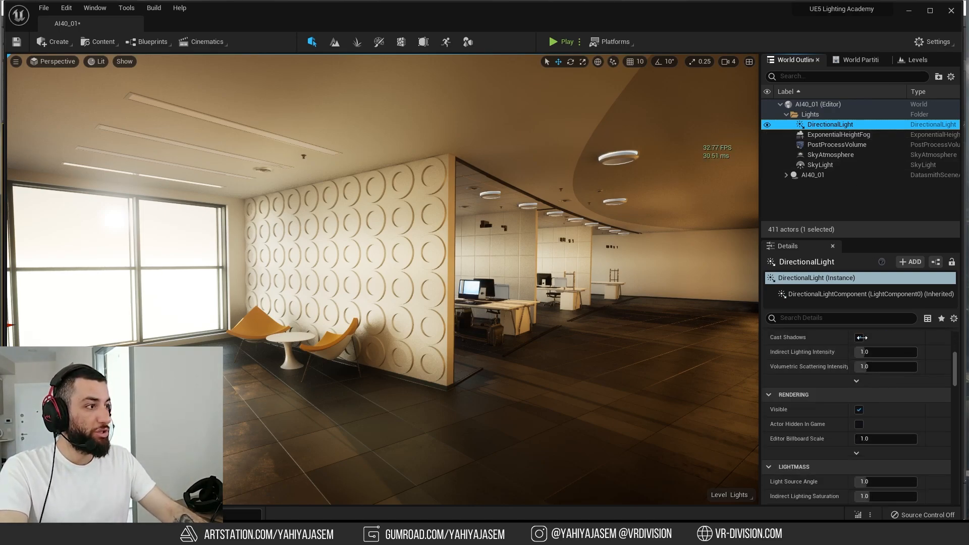
pyautogui.click(839, 134)
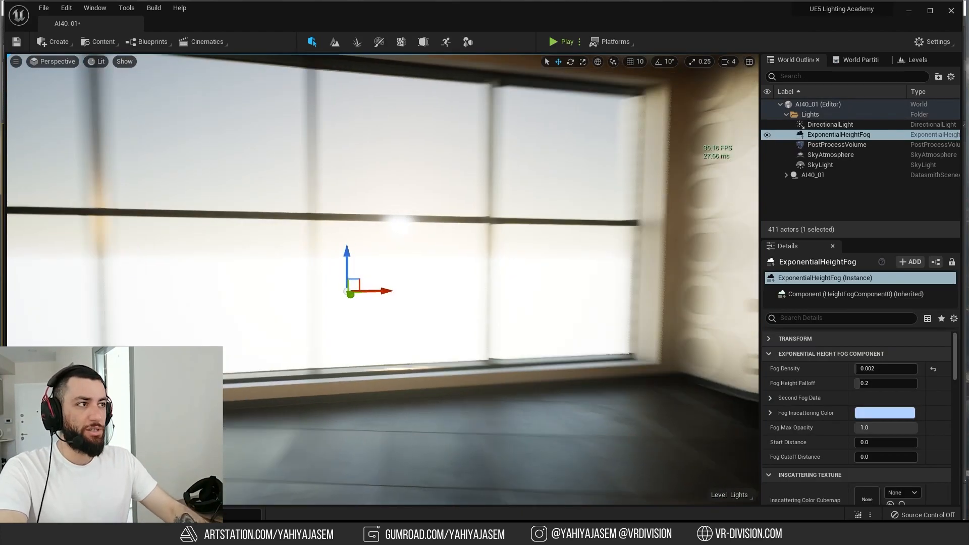
pyautogui.click(831, 154)
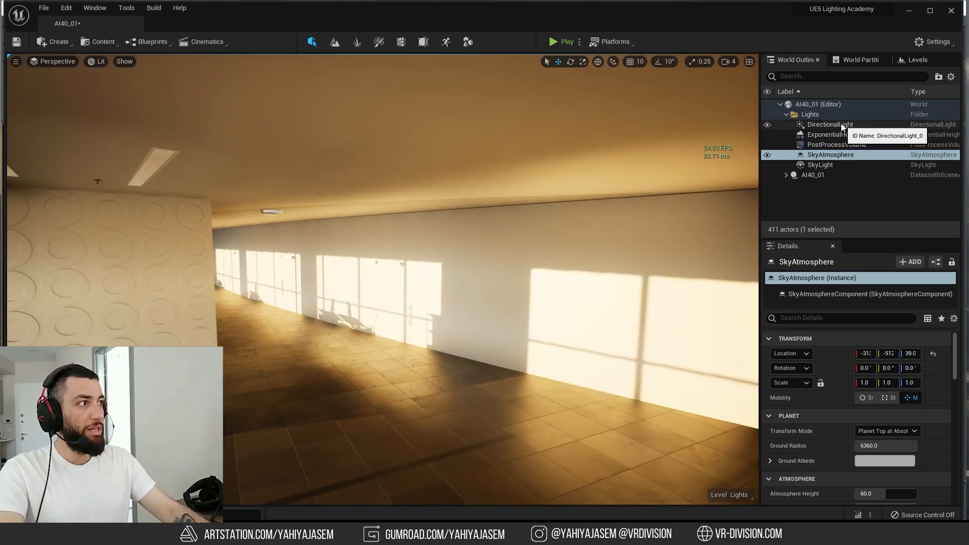
pyautogui.click(830, 124)
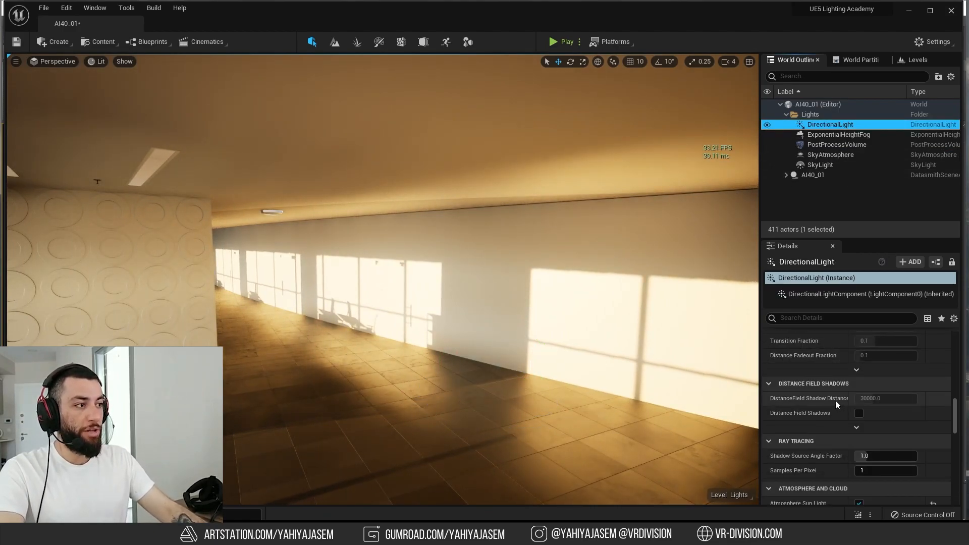
pyautogui.scroll(-3)
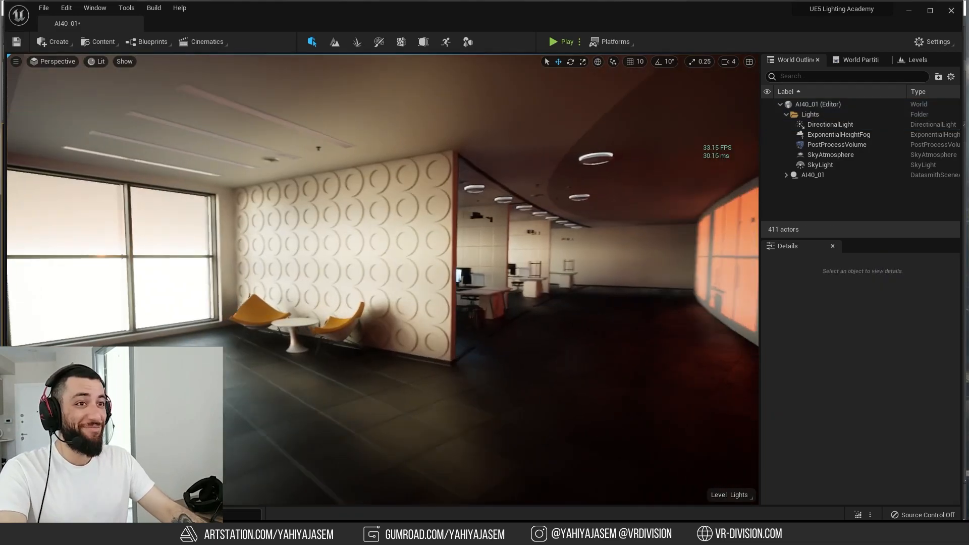
# Step: Set the SkyLight's Intensity Scale to 1.0, then 5.0, then 2.0
pyautogui.click(819, 165)
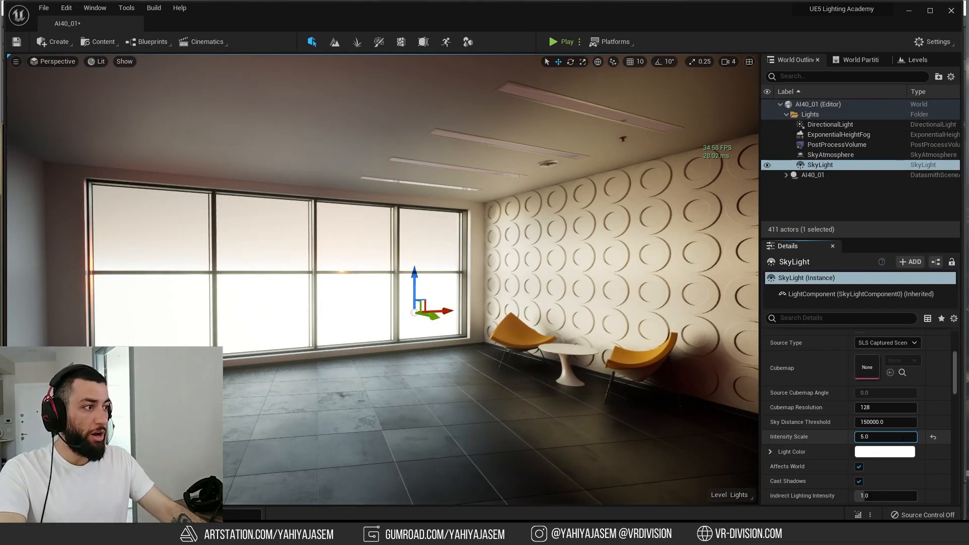
pyautogui.write('1.0')
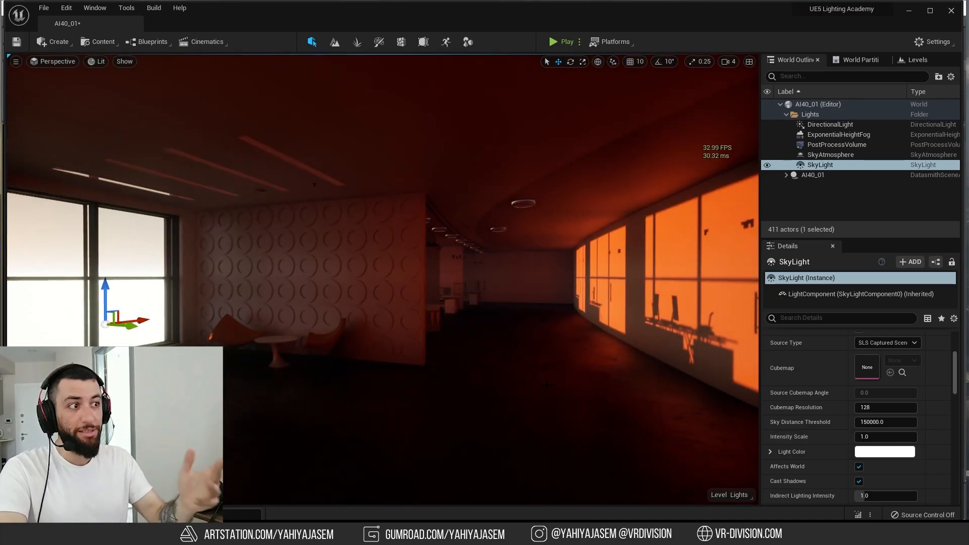
pyautogui.write('5.0')
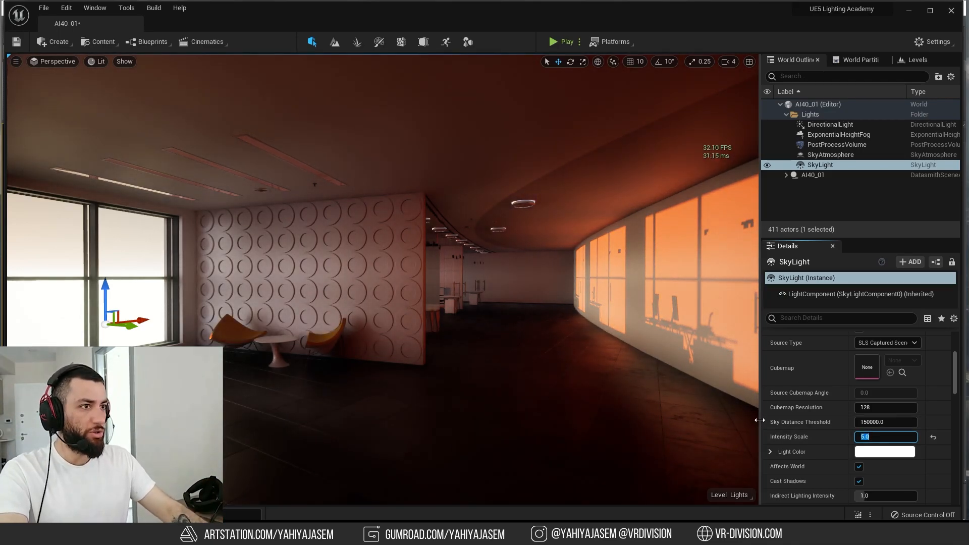
pyautogui.write('2.0')
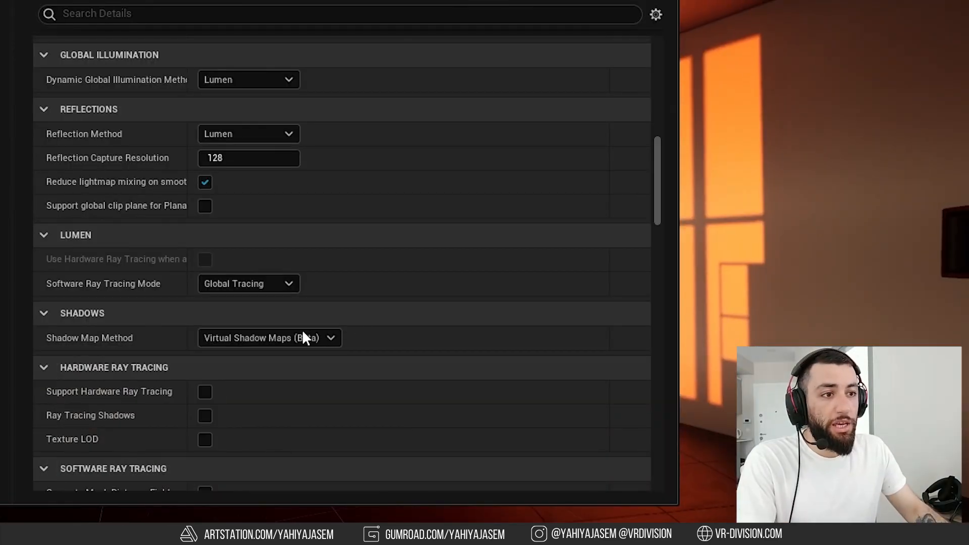
# Step: Switch Shadow Map Method to Shadow Maps, then back to Virtual Shadow Maps (Beta)
pyautogui.click(269, 338)
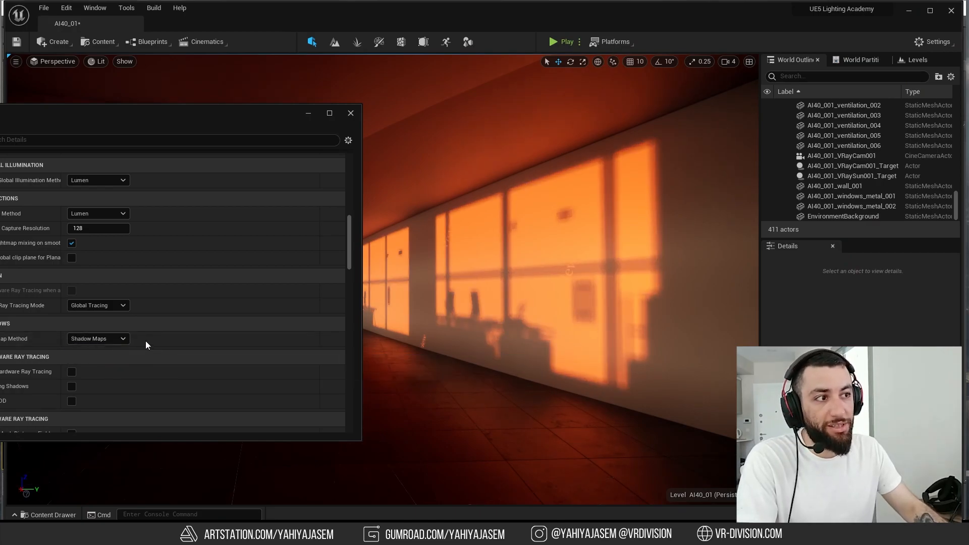
pyautogui.click(97, 338)
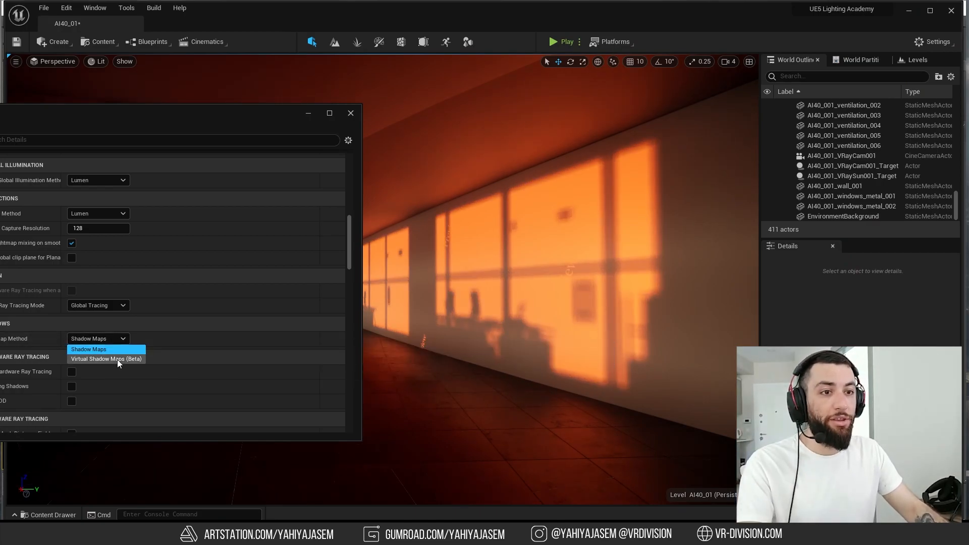
pyautogui.click(106, 360)
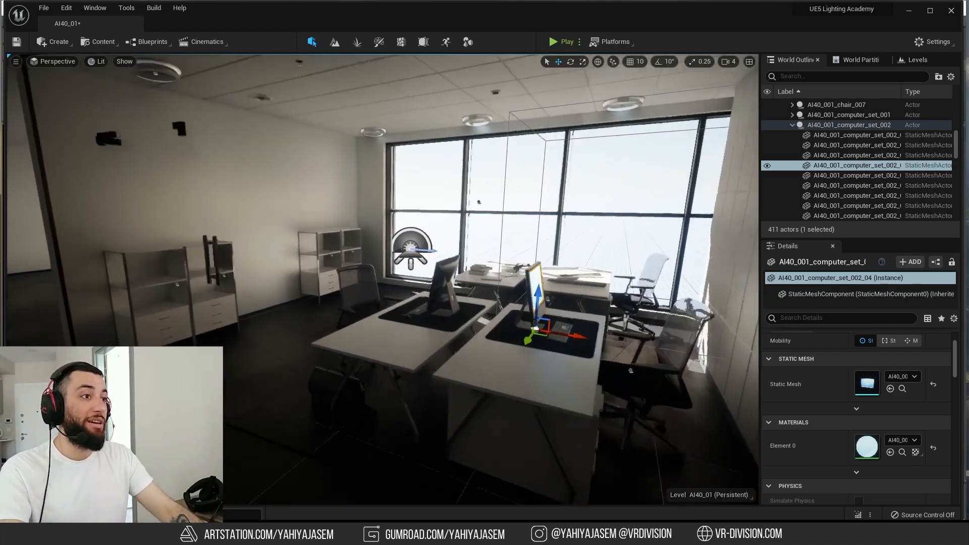
pyautogui.click(57, 41)
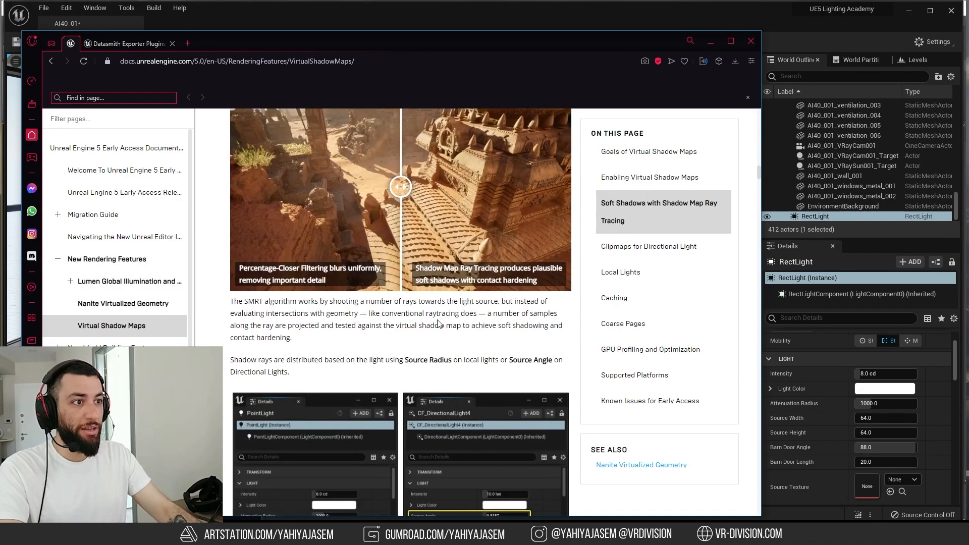
# Step: Review the SMRT soft-shadow section and compare the one-ray versus seven-ray shadow images
pyautogui.scroll(-3)
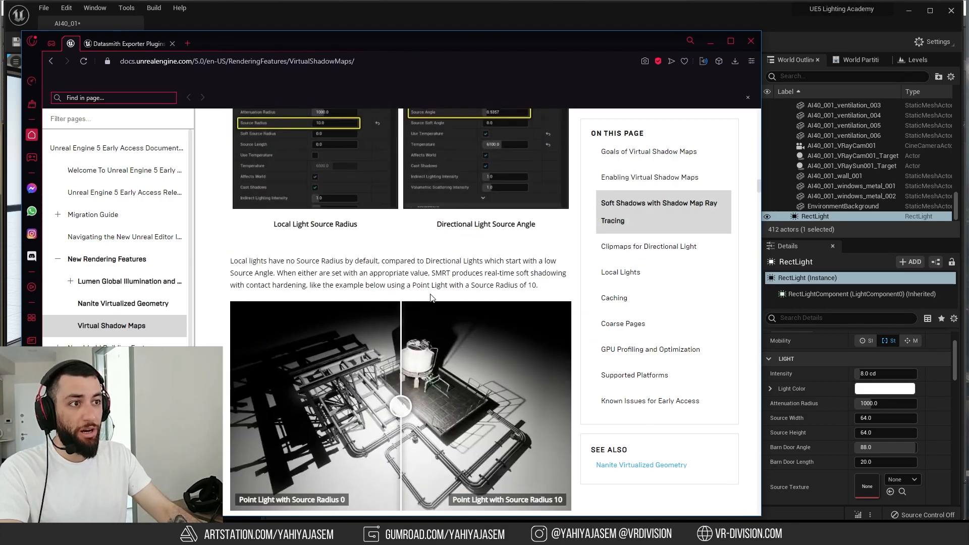
pyautogui.scroll(-3)
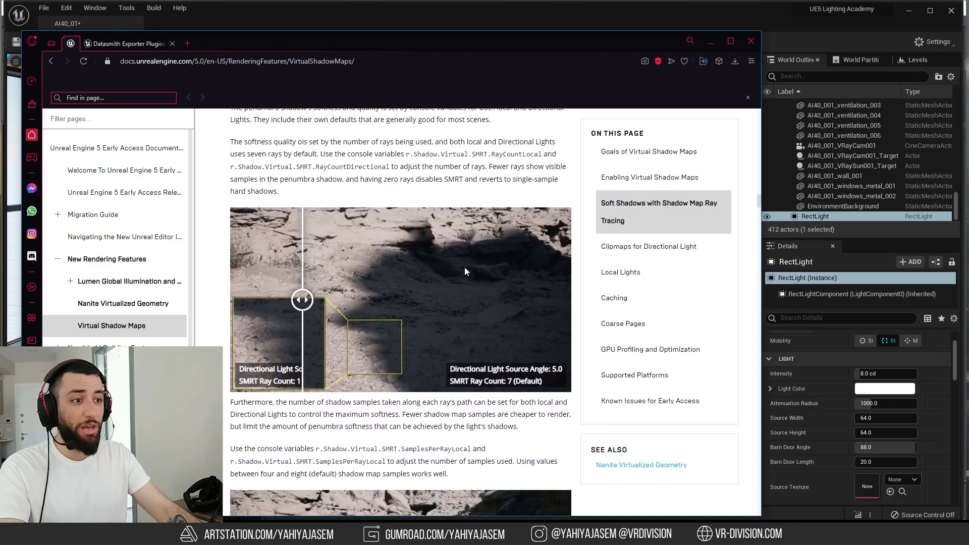
pyautogui.moveTo(302, 299); pyautogui.dragTo(487, 300)
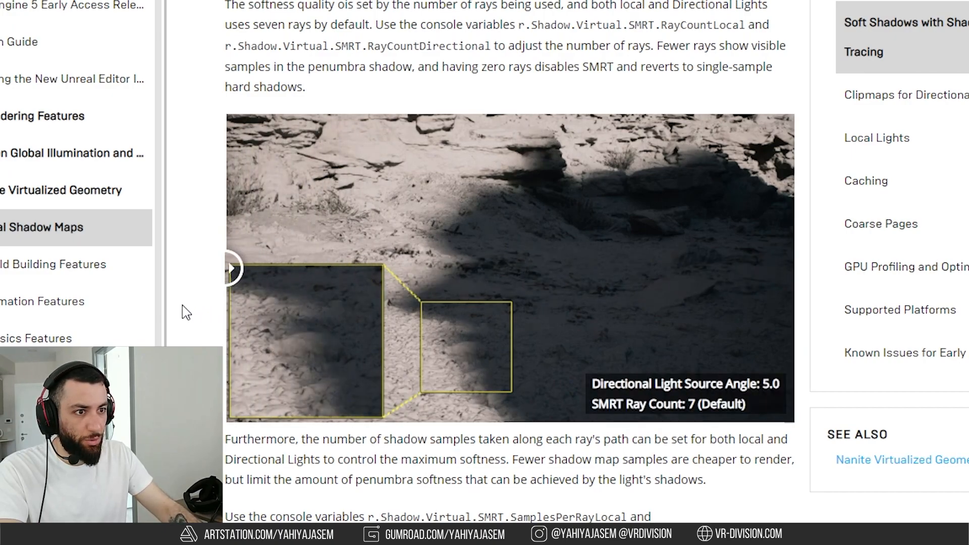
pyautogui.moveTo(419, 385)
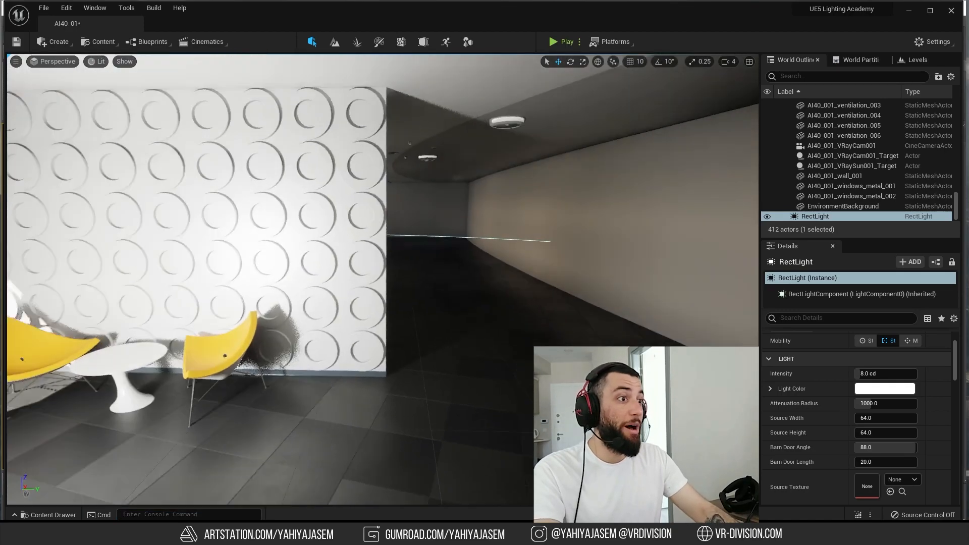
# Step: Set r.Shadow.Virtual.SMRT.RayCountLocal to 1 in the console and confirm the RectLight intensity of 8.0 cd
pyautogui.write('r.Shadow.Virtual.SMRT.RayCountLocal')
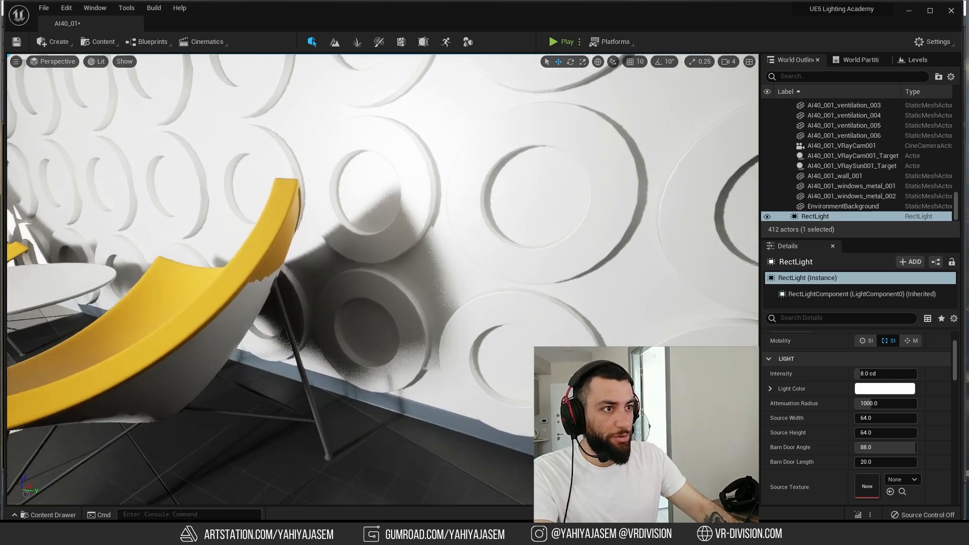
pyautogui.write('r.Shadow.Virtual.SMRT.RayCountLocal')
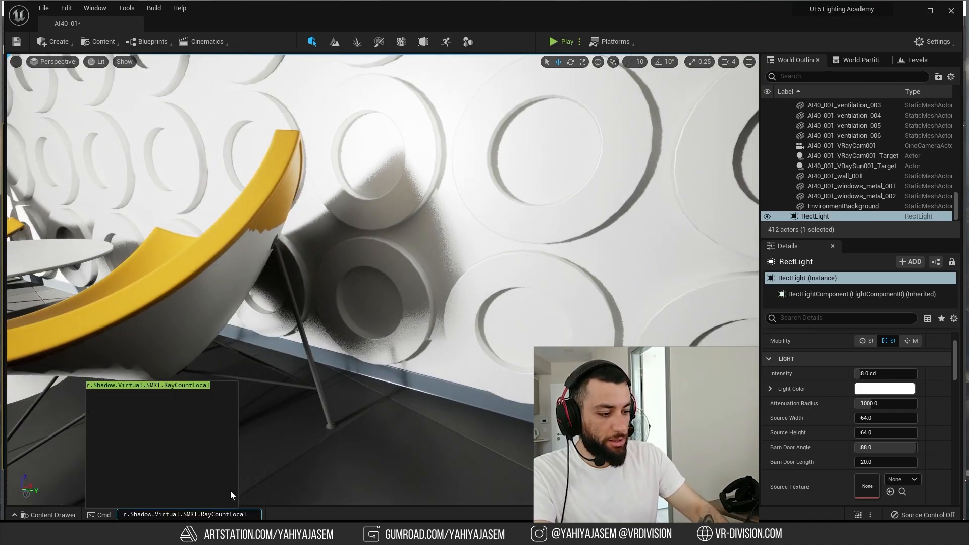
pyautogui.write('1')
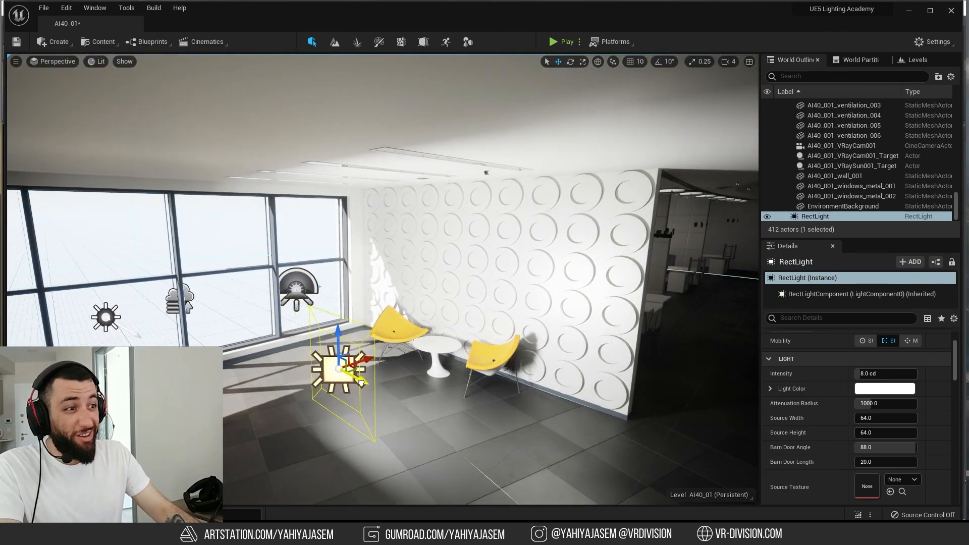
pyautogui.write('8.0')
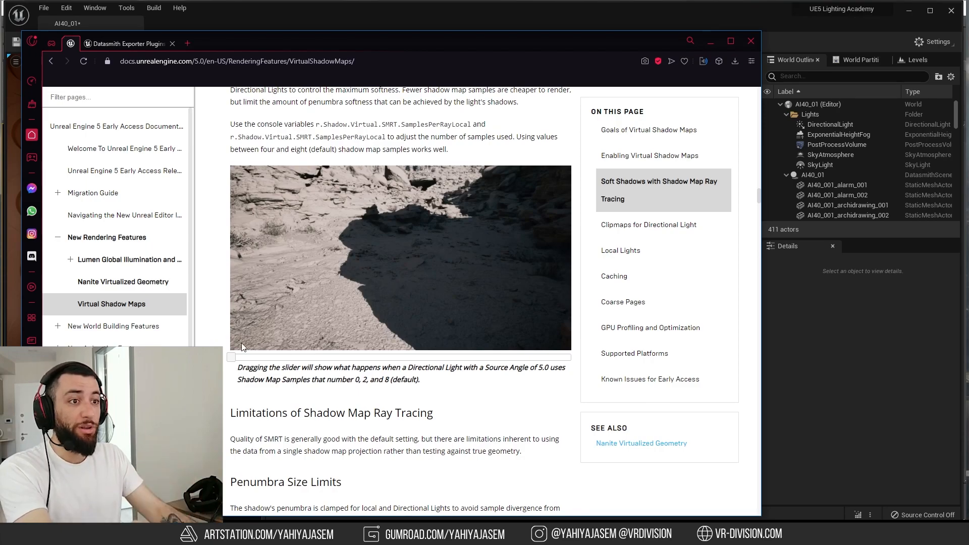
# Step: Compare shadows at different sample counts on the docs slider, then return to the editor for the AI40_03 level
pyautogui.moveTo(230, 357); pyautogui.dragTo(401, 357)
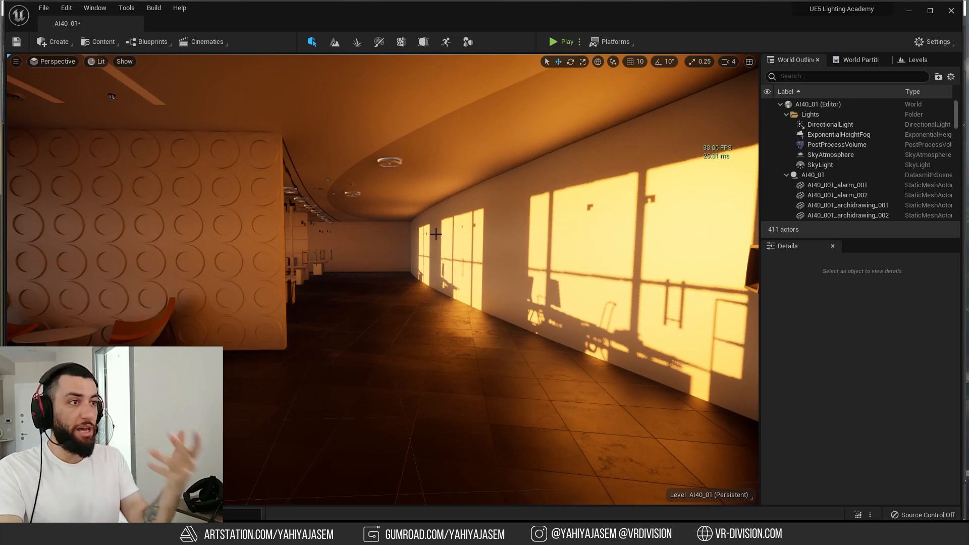
pyautogui.click(103, 42)
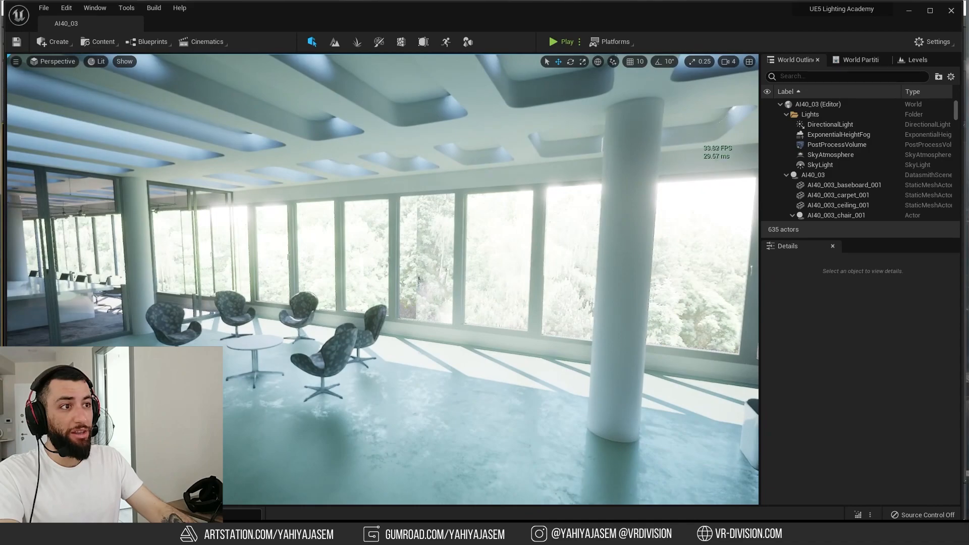
# Step: Delete the AI40_003_environment_001 mesh actor, confirming despite the reference warning
pyautogui.click(829, 124)
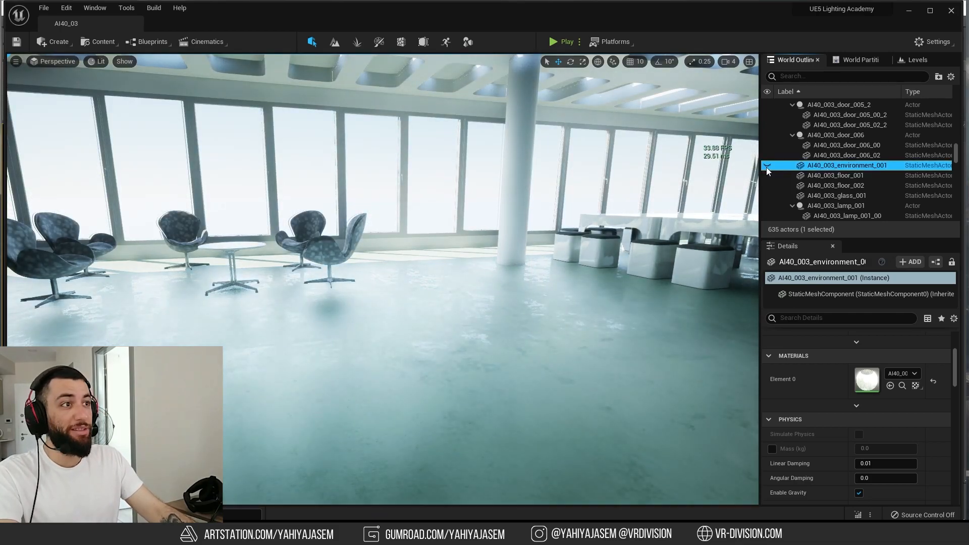
pyautogui.press('Delete')
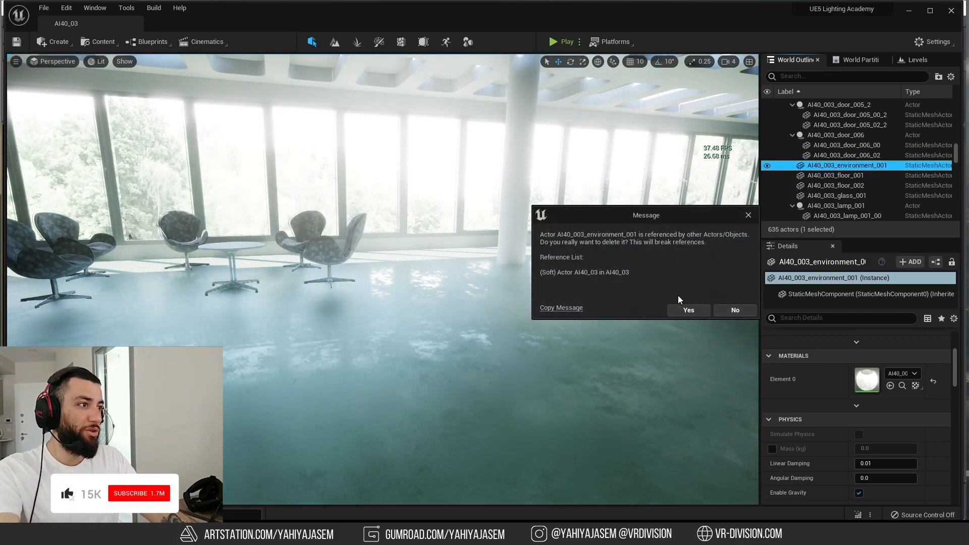
pyautogui.click(688, 310)
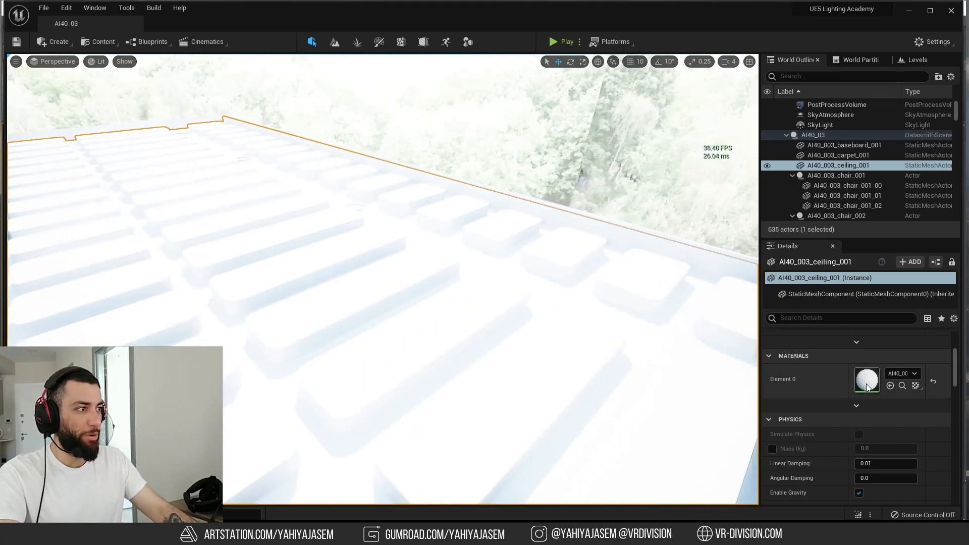
# Step: Move the view to the reception desk and bring up the list of placeable light actors
pyautogui.doubleClick(867, 380)
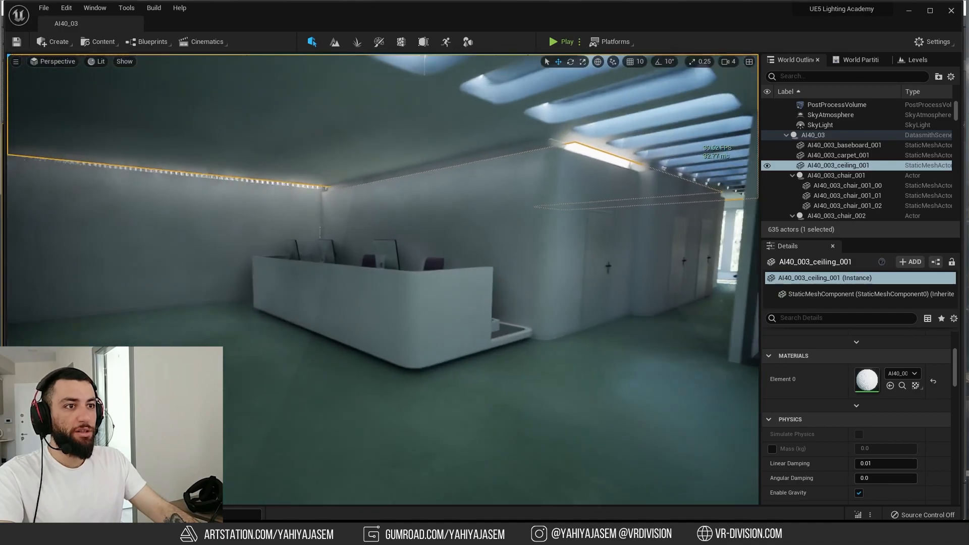
pyautogui.click(56, 41)
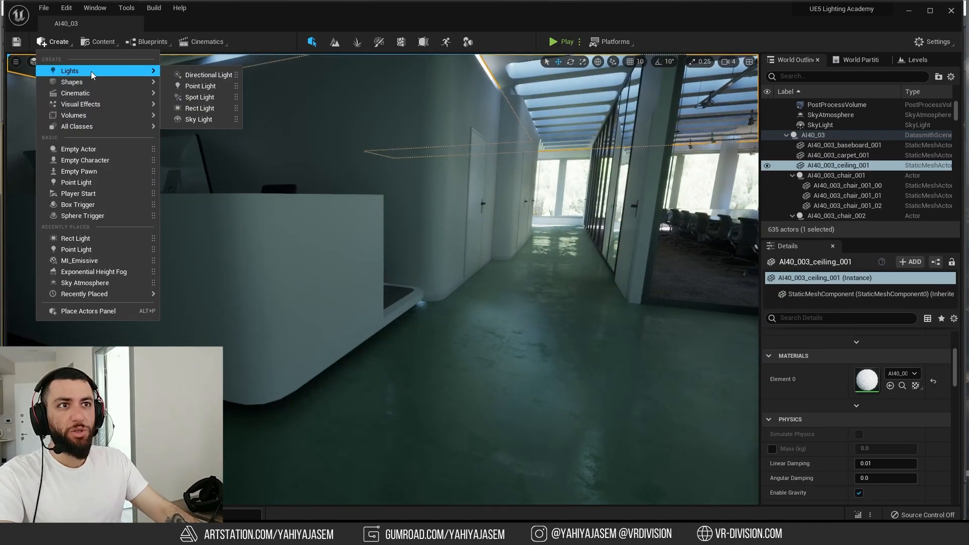
# Step: Add a Rect Light and position it on the floor in front of the reception desk
pyautogui.click(199, 108)
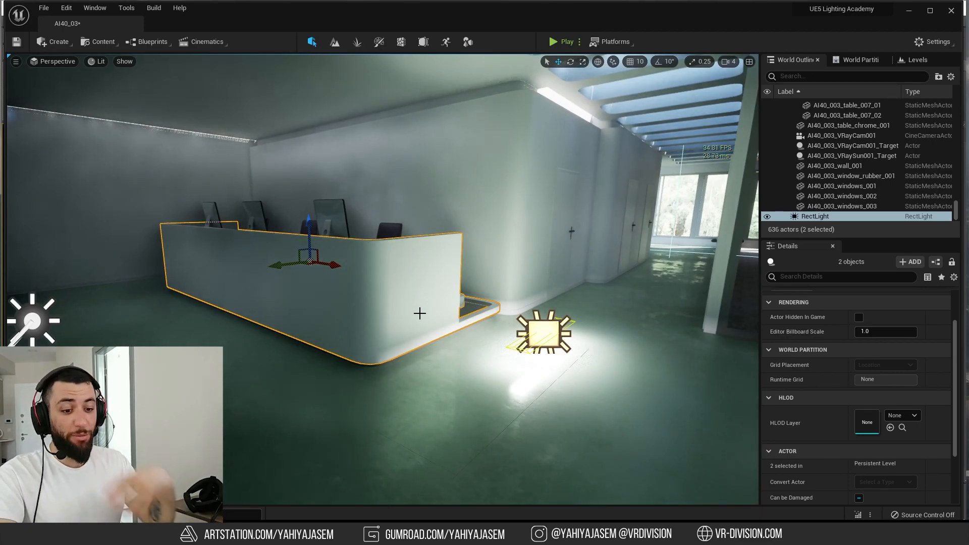
pyautogui.rightClick(419, 313)
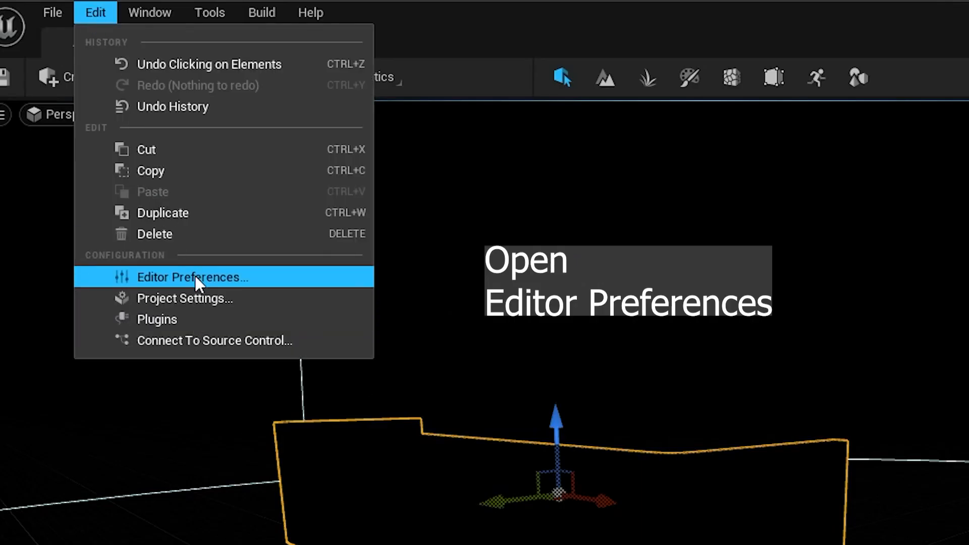
# Step: In Editor Preferences, bind H to Show Only Selected, overriding the existing shortcut
pyautogui.click(193, 276)
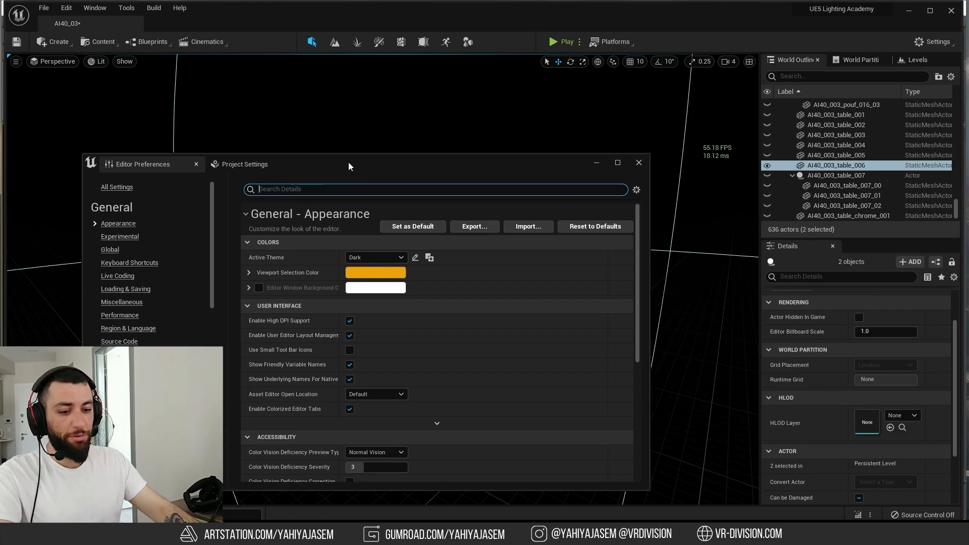
pyautogui.write('show only')
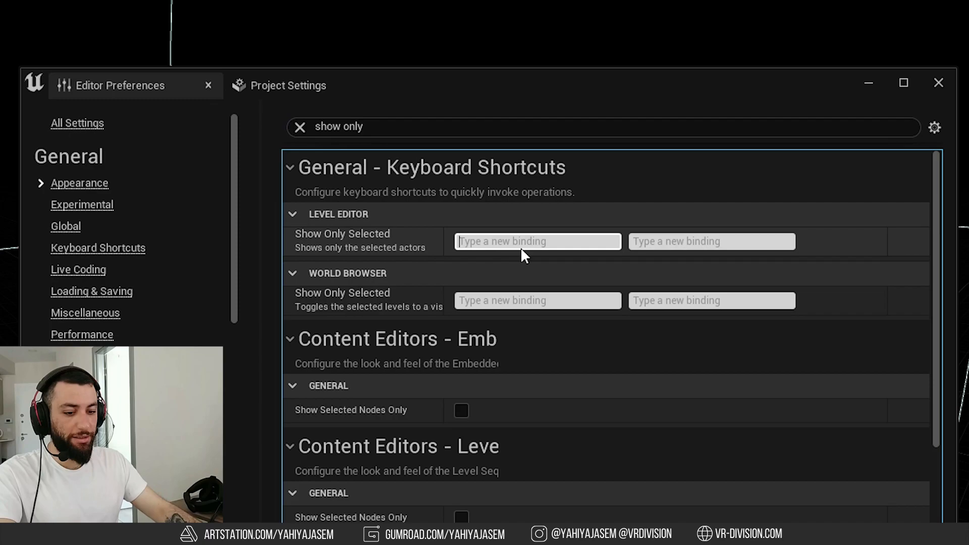
pyautogui.write('H')
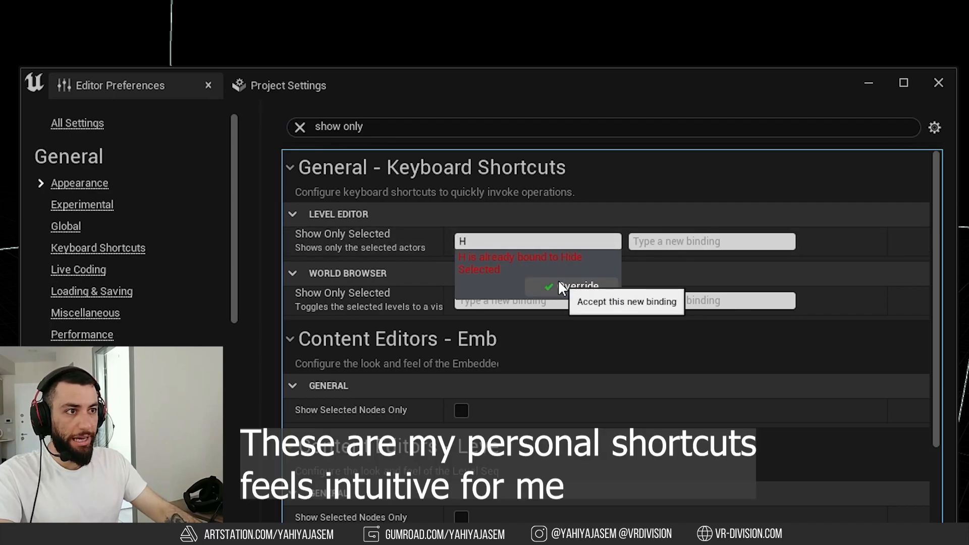
pyautogui.click(576, 286)
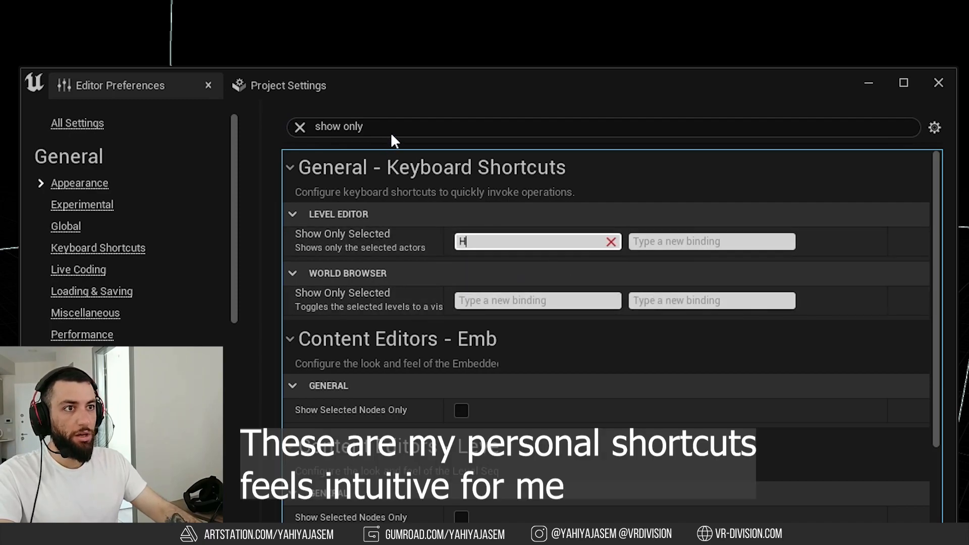
# Step: Bind Shift+H to Hide Selected, then close the preferences and the table mesh editor
pyautogui.write('hide selec')
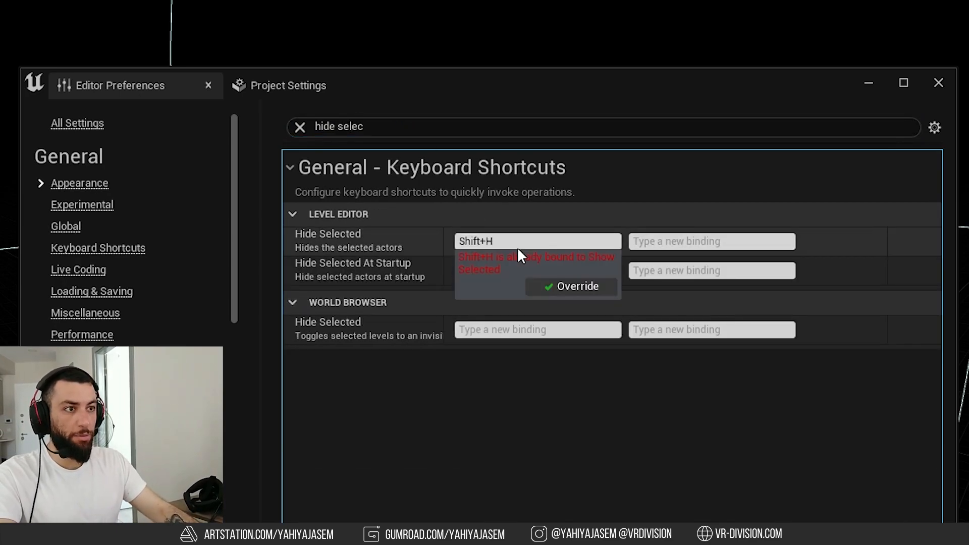
pyautogui.click(569, 286)
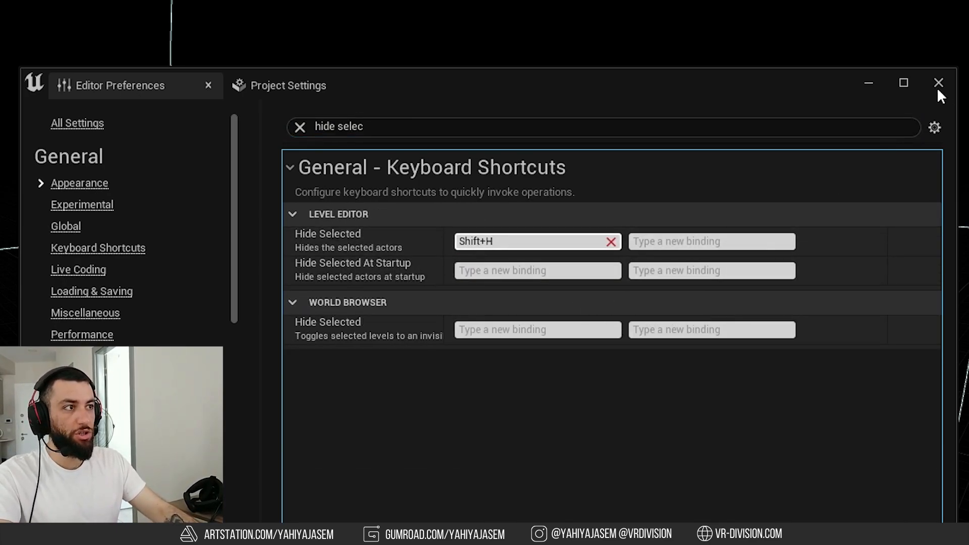
pyautogui.click(938, 81)
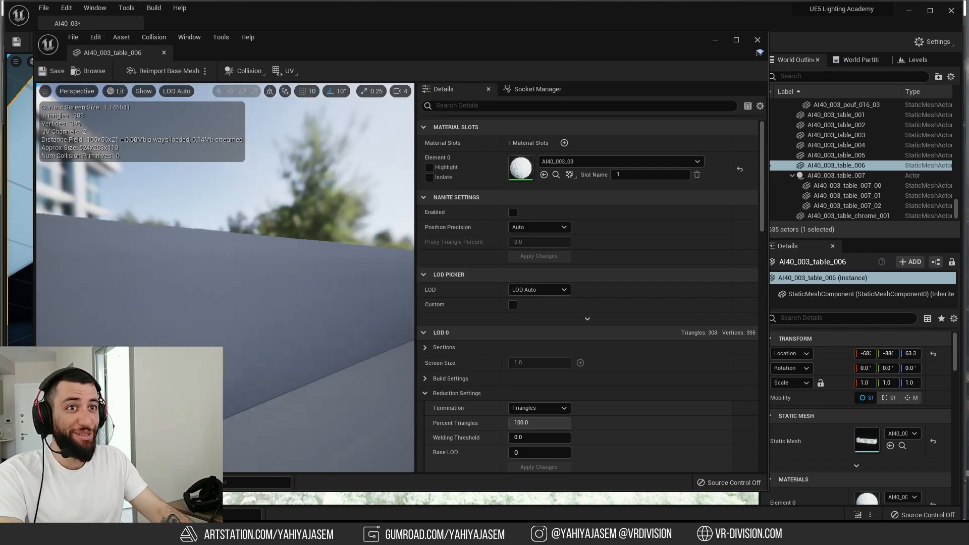
pyautogui.click(757, 40)
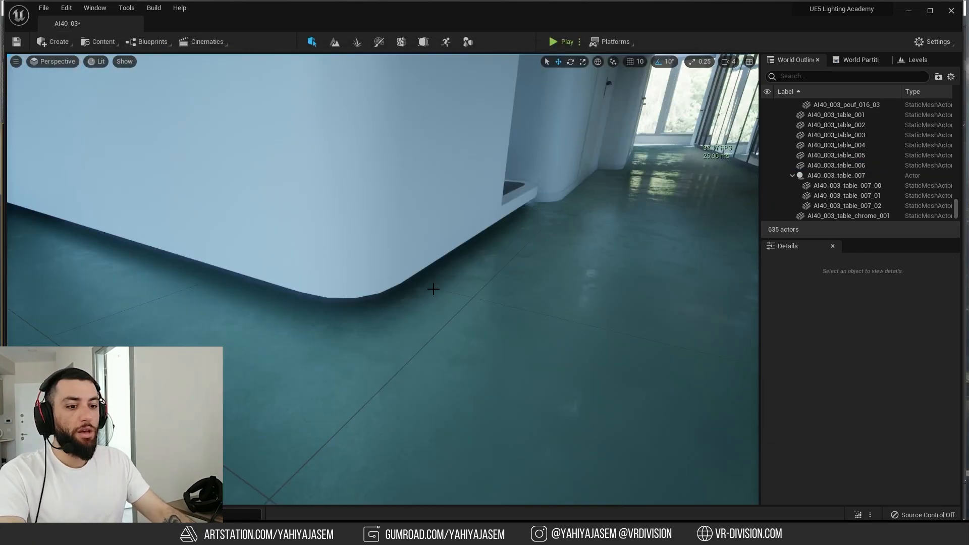
# Step: In Modeling mode, create a thin box 3 high, 100 wide and 5 deep on the floor by the curved wall
pyautogui.click(467, 41)
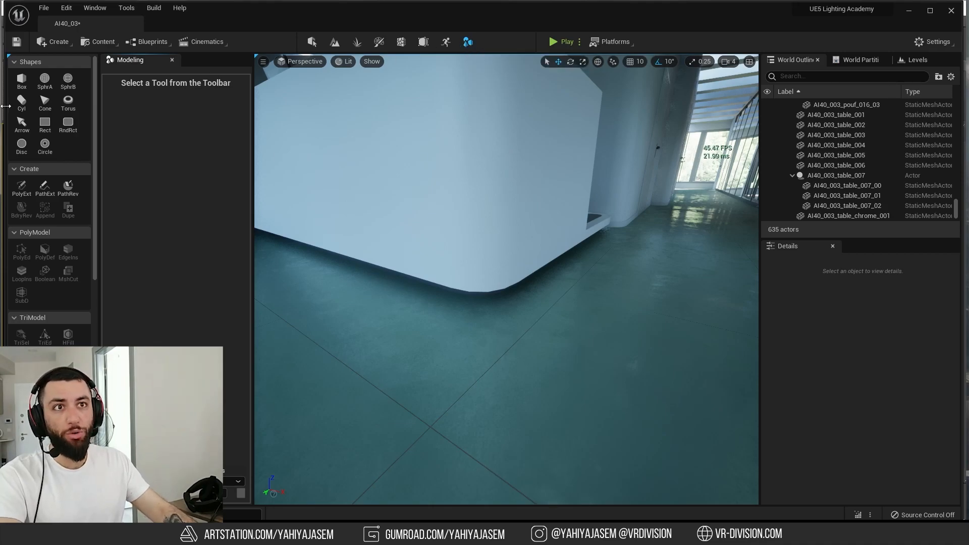
pyautogui.click(21, 80)
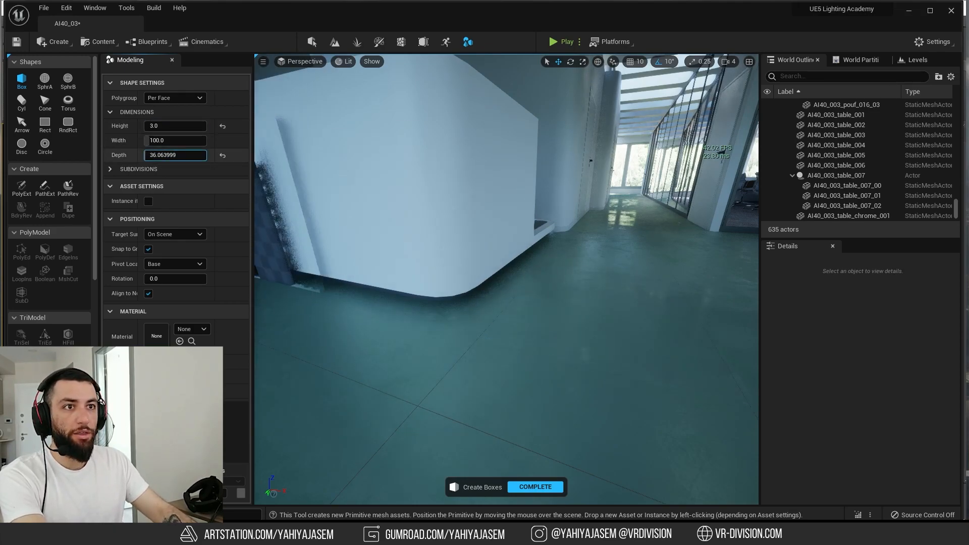
pyautogui.write('5.0')
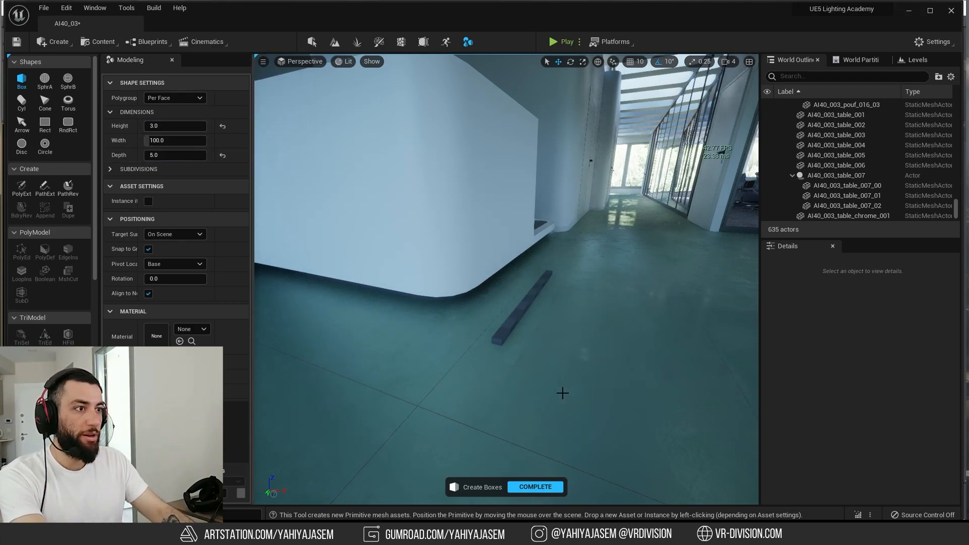
pyautogui.click(534, 487)
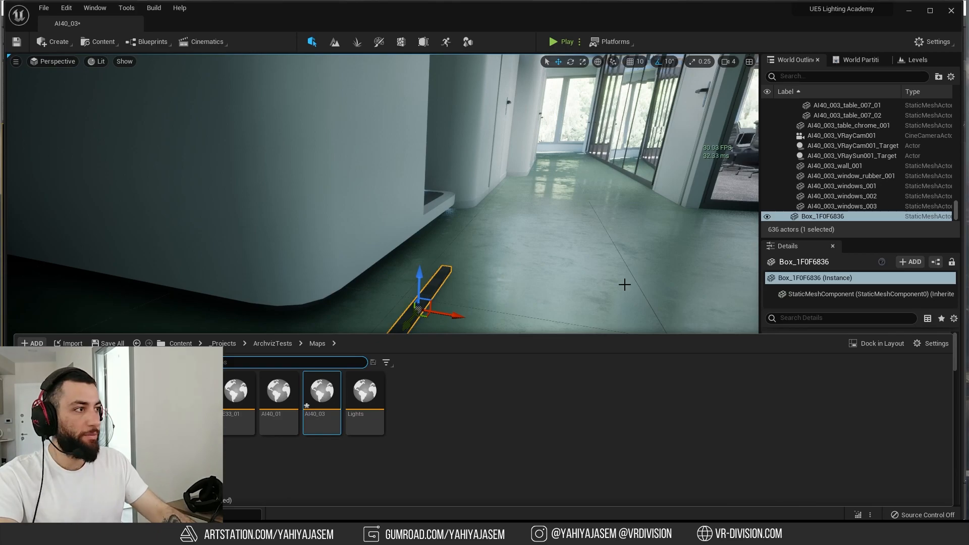
# Step: Search the box's material choices for 'ml_emm' to find the emissive material
pyautogui.click(903, 432)
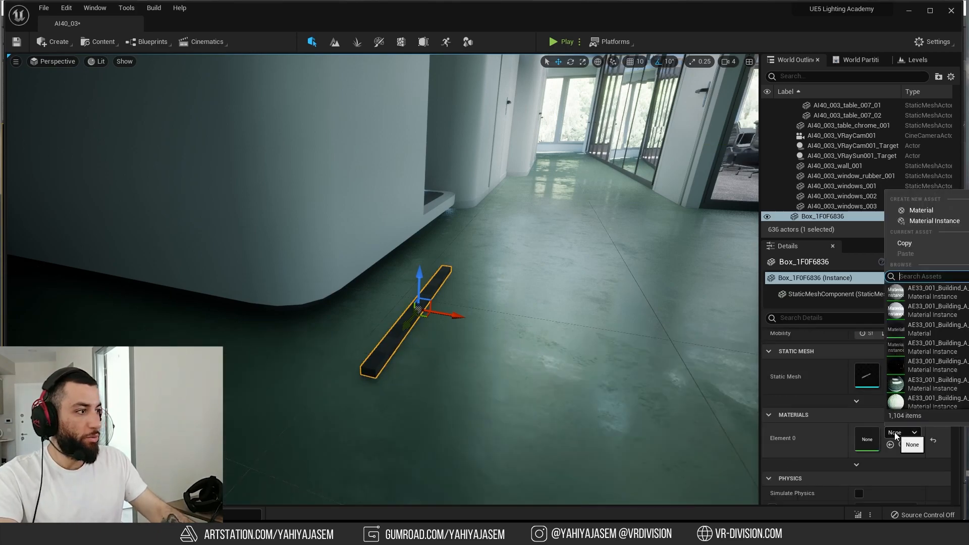
pyautogui.write('ml')
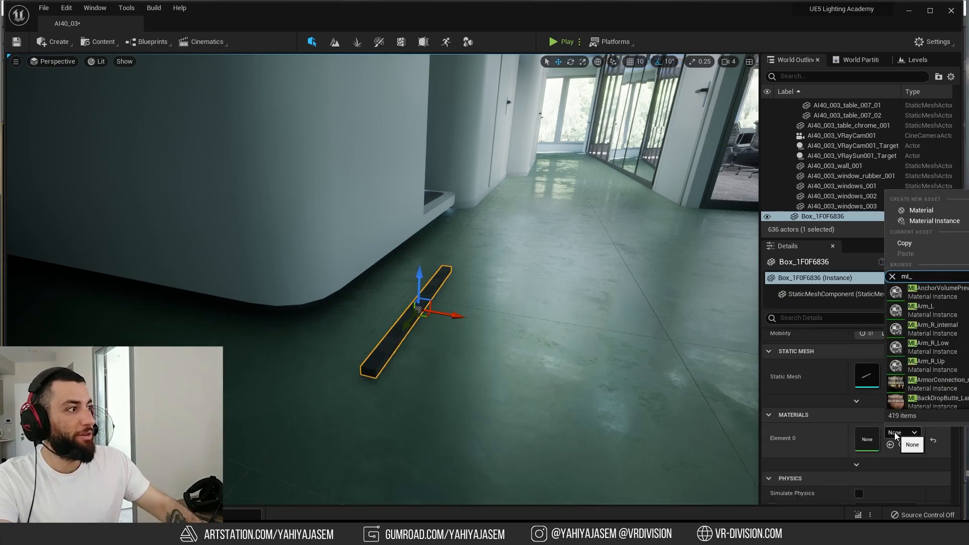
pyautogui.write('_emm')
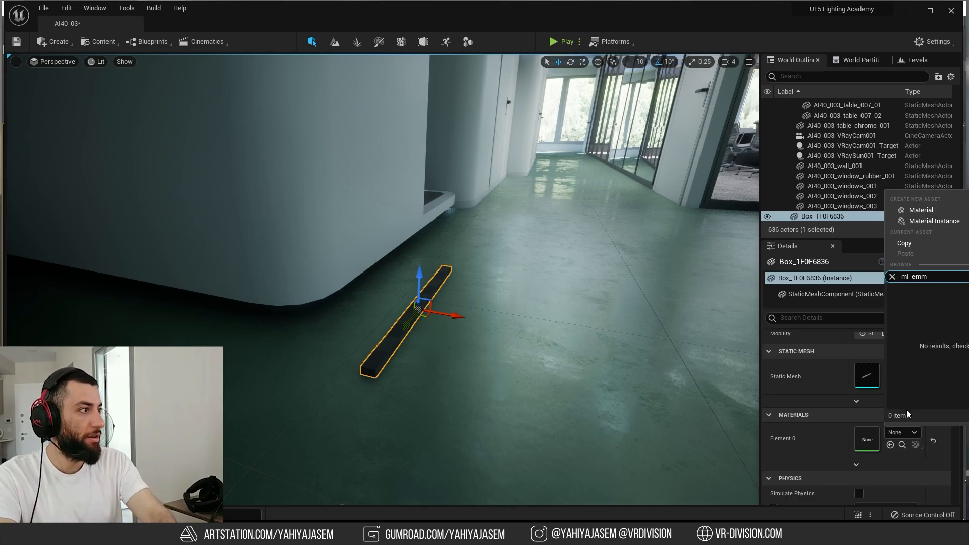
pyautogui.click(915, 277)
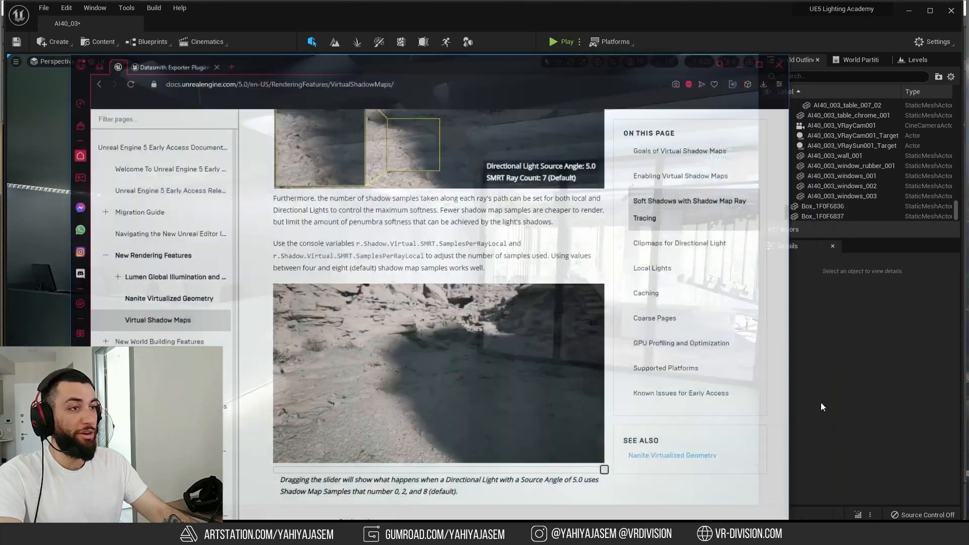
# Step: Scroll through the Discord #work-in-progress channel's shared interior renders
pyautogui.scroll(-3)
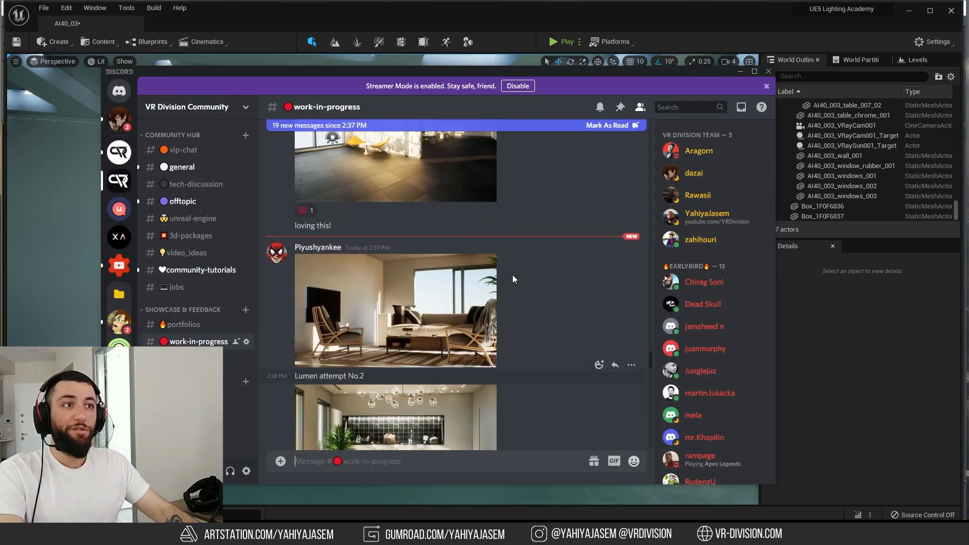
# Step: Scroll the view while returning to the editor's skylit coffered ceiling
pyautogui.scroll(-3)
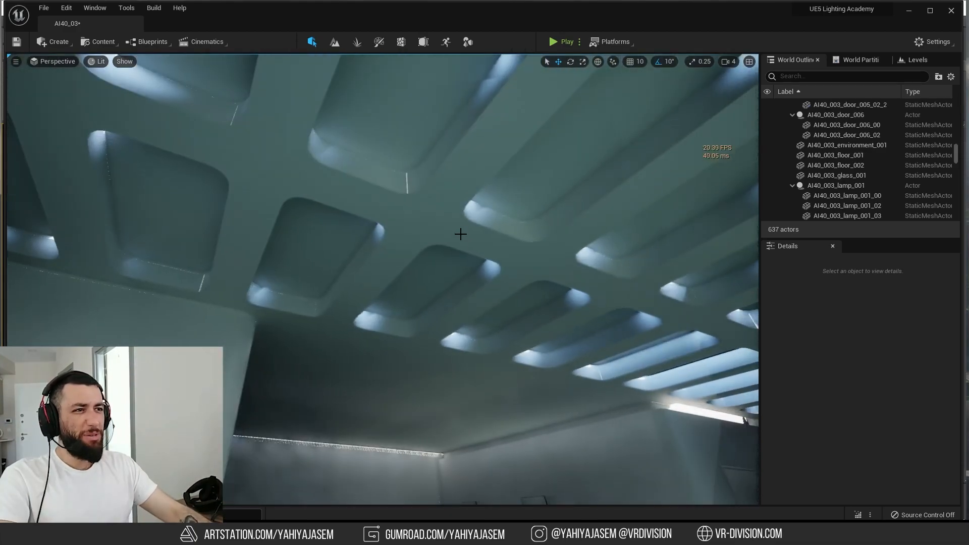
# Step: Alt-drag the floor mesh to duplicate it as AI40_003_floor_2
pyautogui.moveTo(460, 234); pyautogui.dragTo(484, 263)
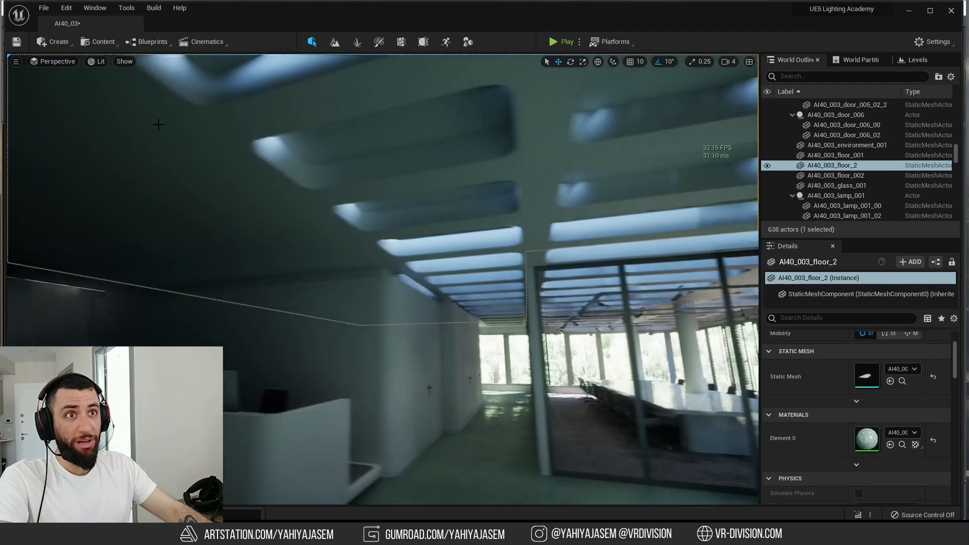
pyautogui.click(123, 62)
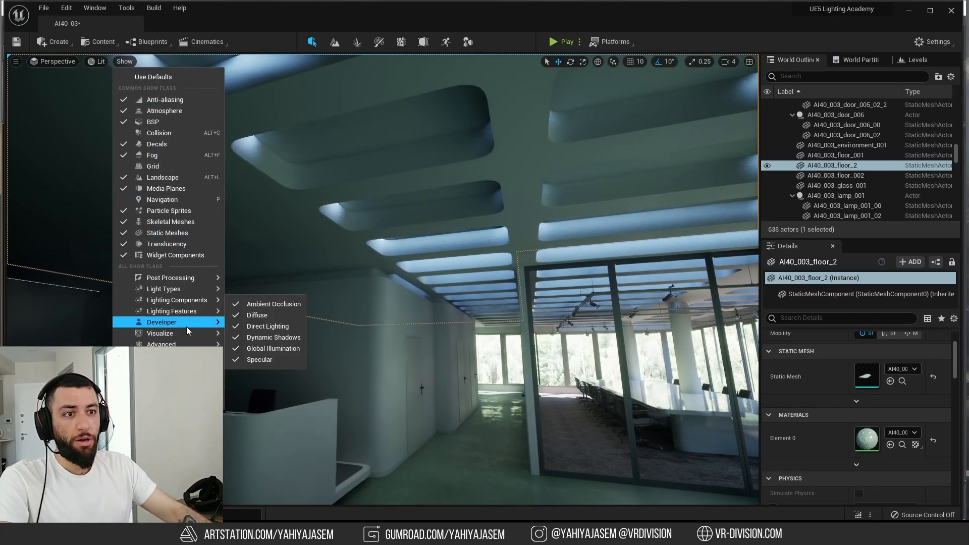
pyautogui.moveTo(160, 333)
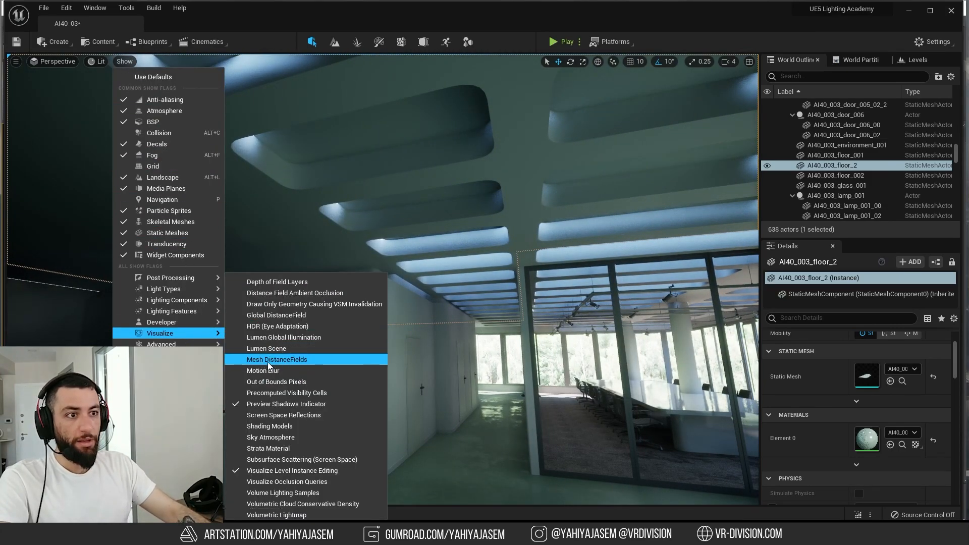
# Step: Enable the Mesh DistanceFields visualization under Show > Visualize
pyautogui.click(277, 360)
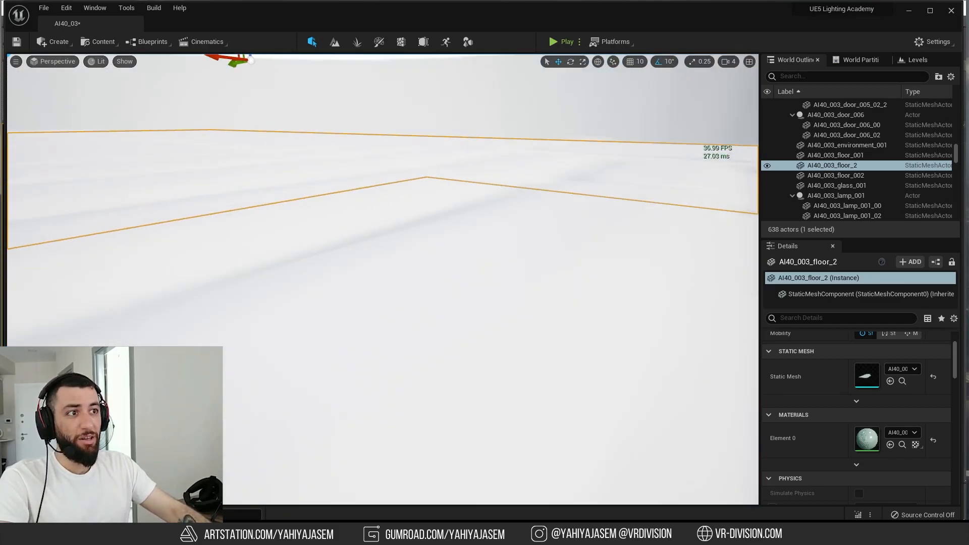
pyautogui.click(124, 61)
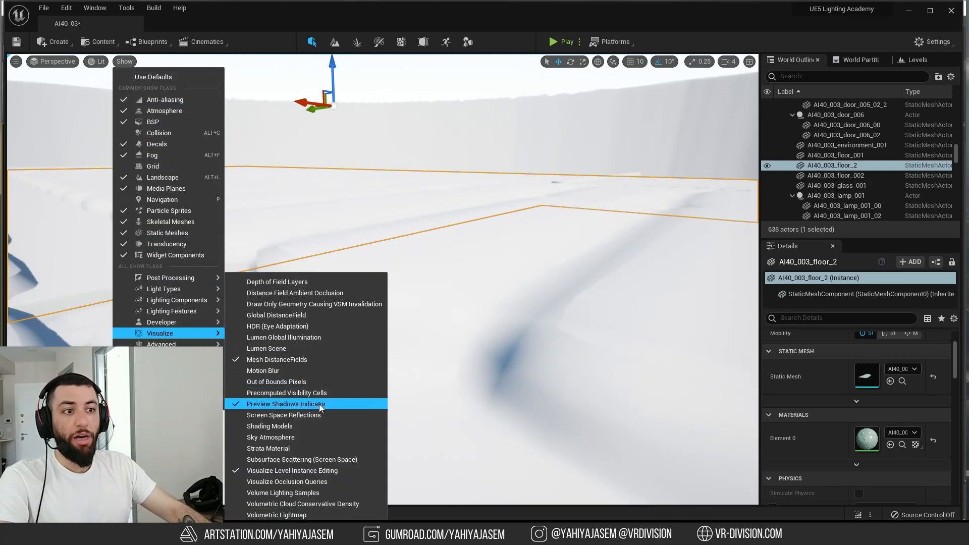
pyautogui.click(285, 404)
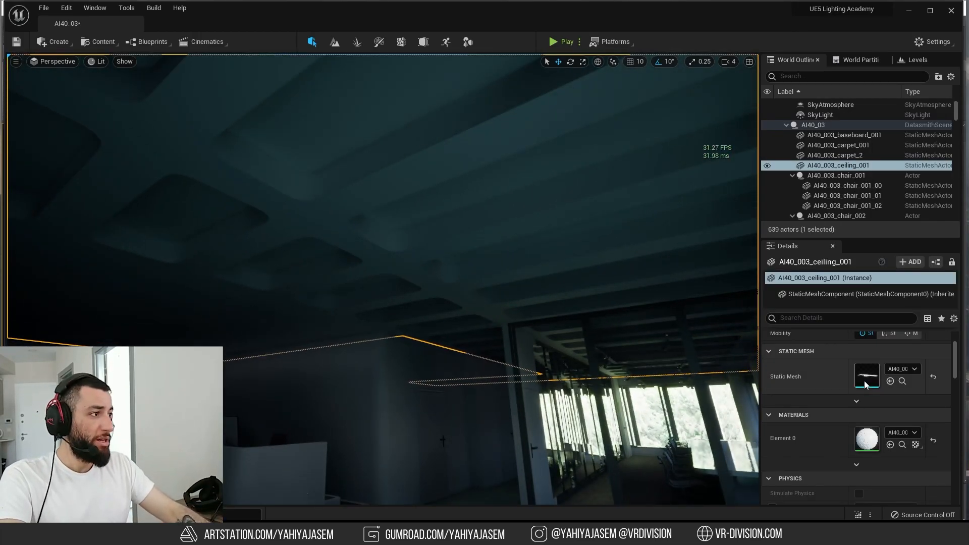
# Step: In the ceiling mesh editor, set Distance Field Resolution Scale to 5.0 and apply
pyautogui.doubleClick(866, 376)
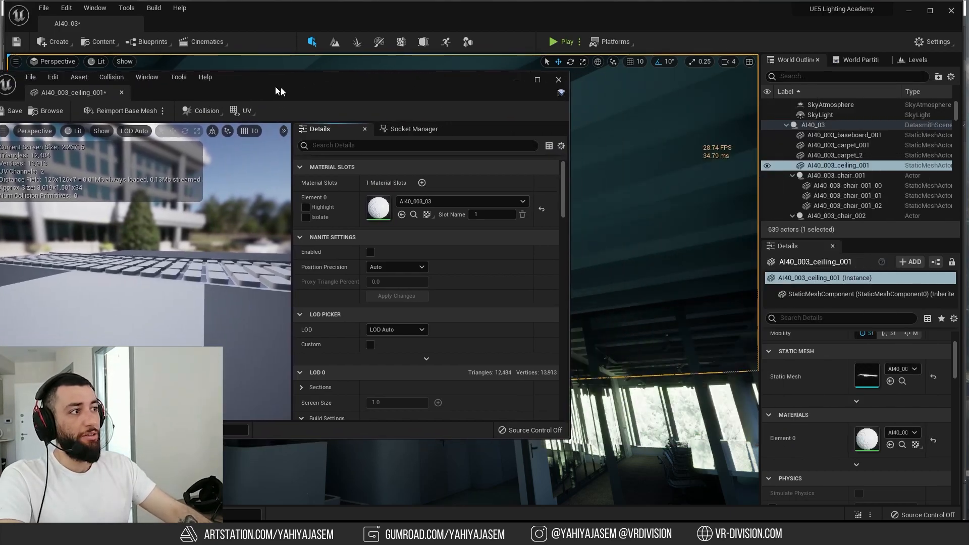
pyautogui.scroll(-3)
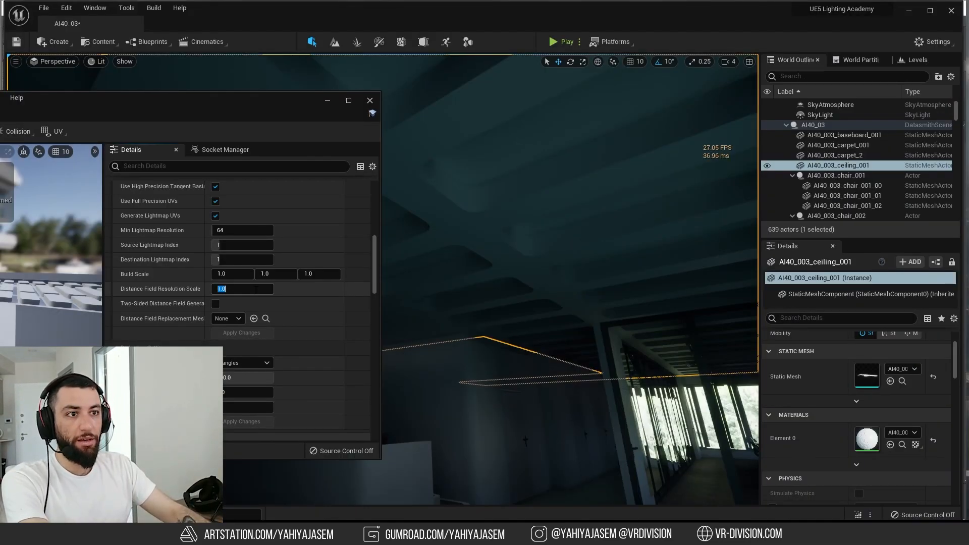
pyautogui.write('5.0')
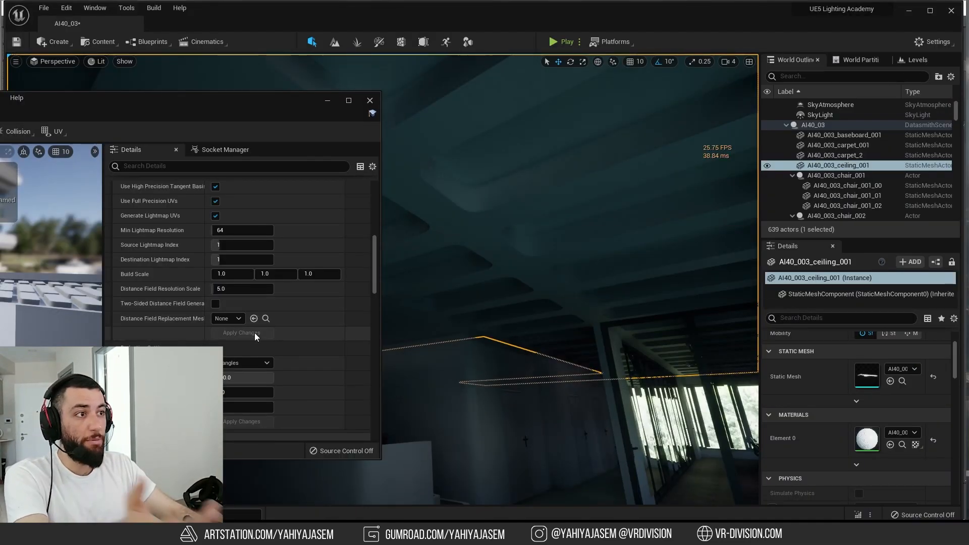
pyautogui.click(242, 288)
pyautogui.write('1')
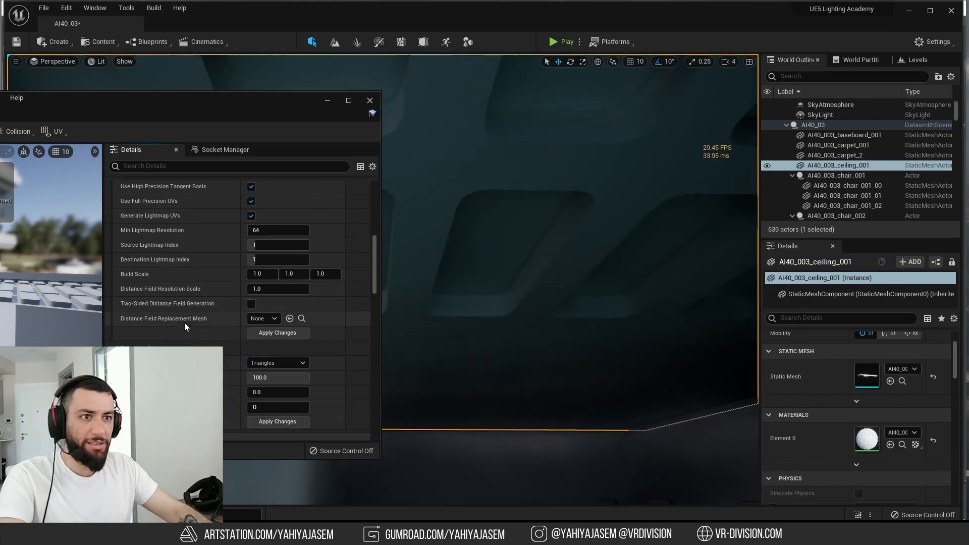
# Step: Enable Two-Sided Distance Field Generation with resolution scale 2.0 and apply
pyautogui.click(837, 155)
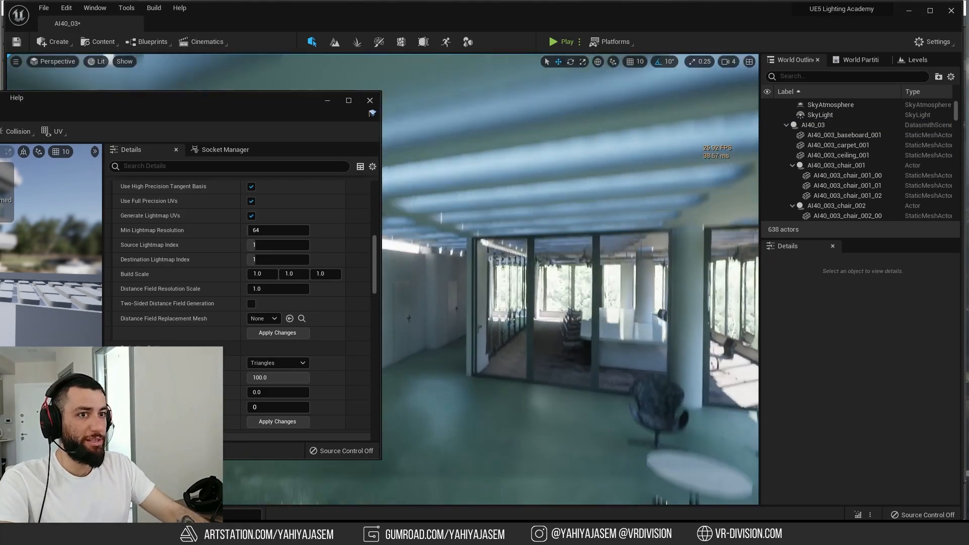
pyautogui.click(251, 303)
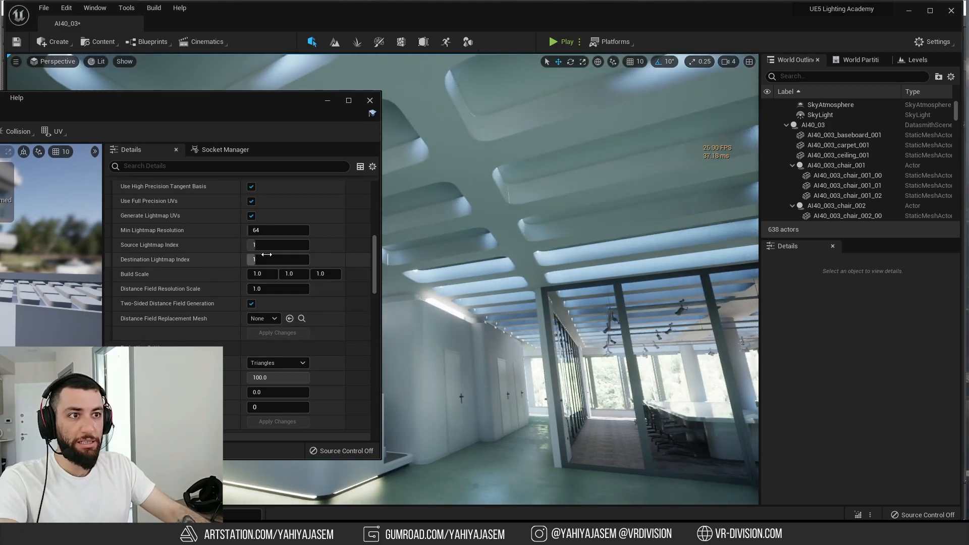
pyautogui.write('2.0')
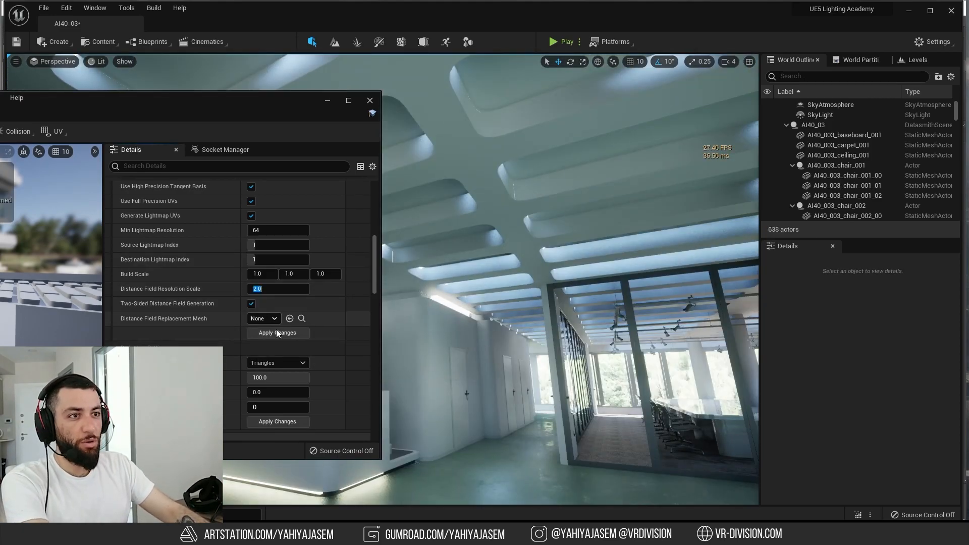
pyautogui.click(277, 332)
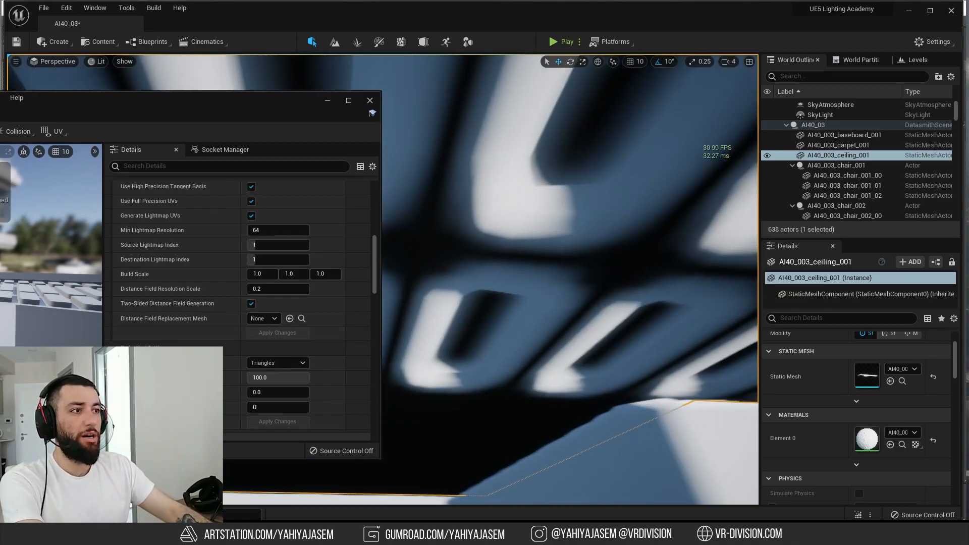
# Step: Raise the ceiling's Distance Field Resolution Scale to 20.0 and apply
pyautogui.write('20.0')
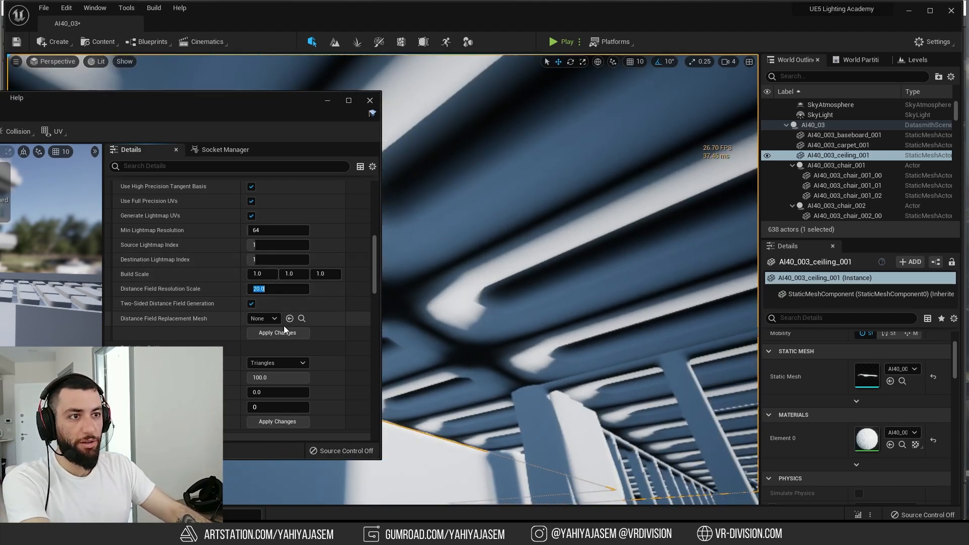
pyautogui.click(277, 332)
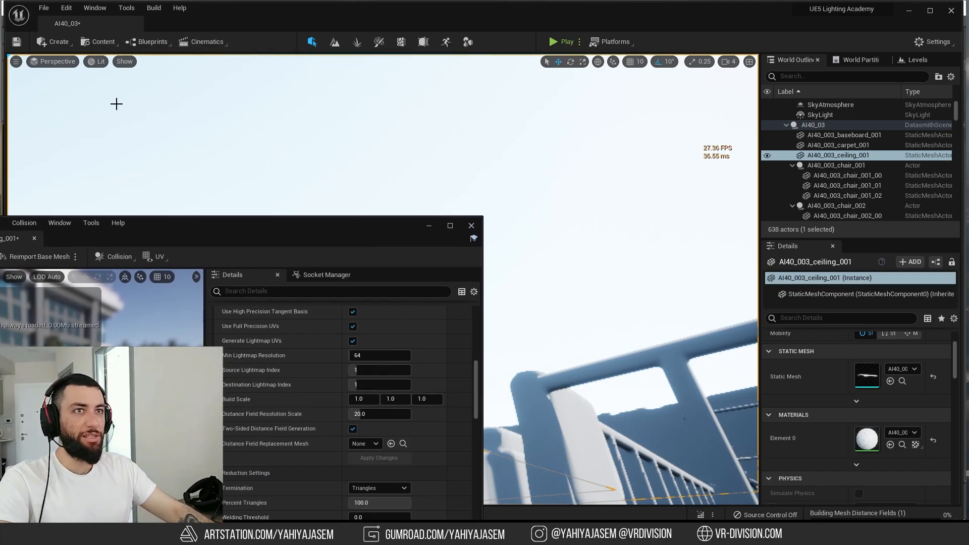
pyautogui.moveTo(615, 354)
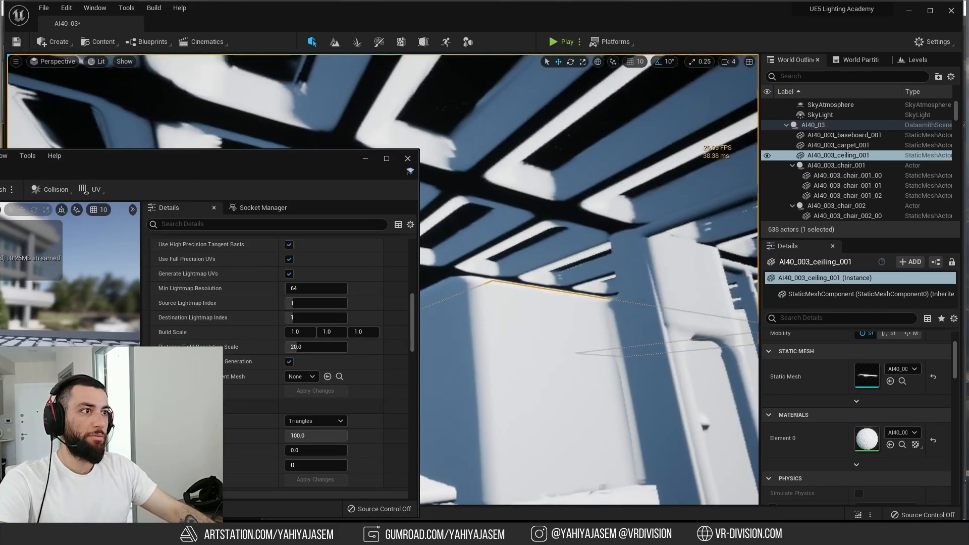
# Step: Reset the viewport to its default Lit view and apply the ceiling's distance field changes
pyautogui.click(124, 62)
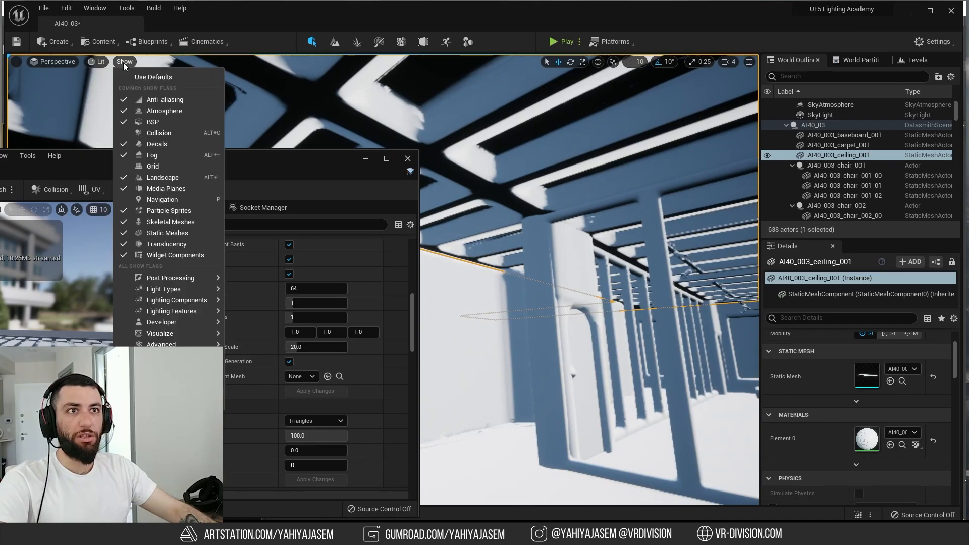
pyautogui.click(171, 278)
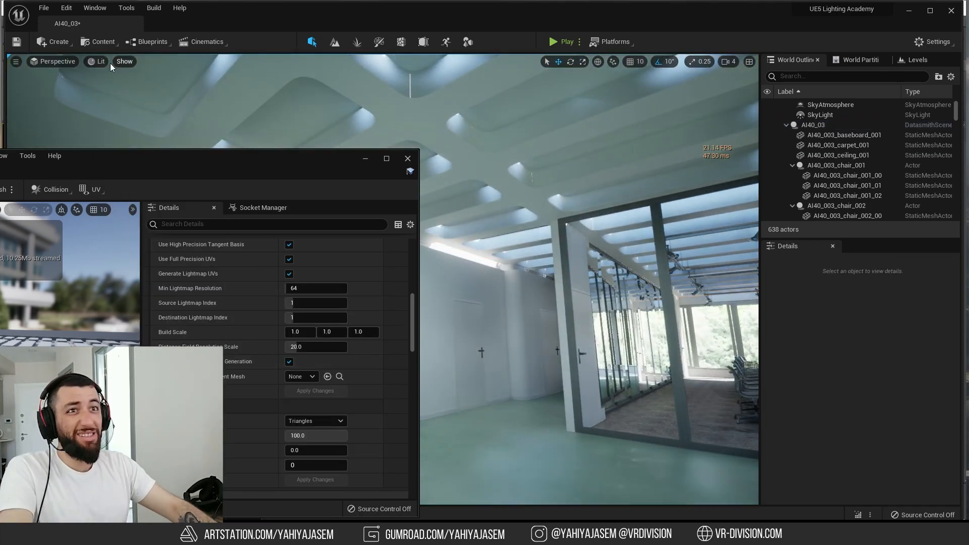
pyautogui.click(95, 7)
pyautogui.write('1')
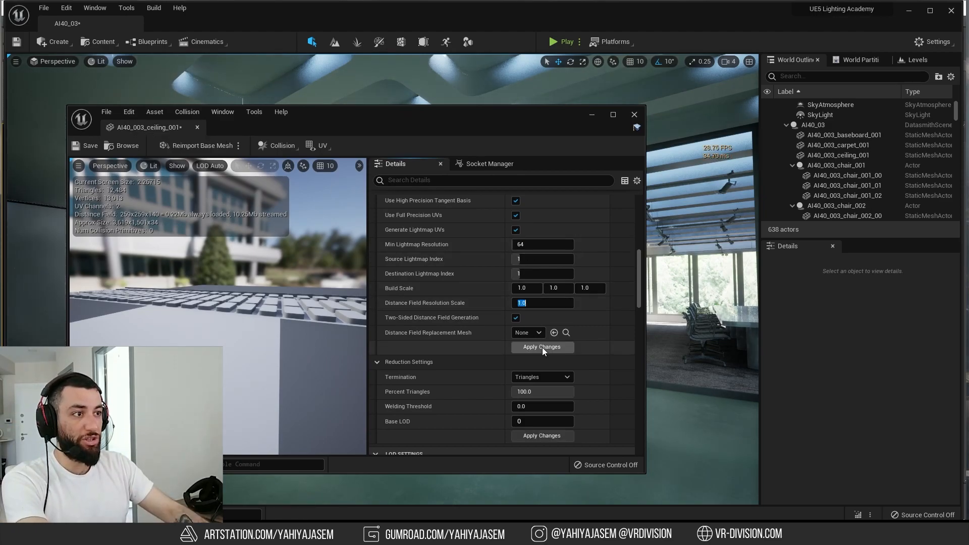
pyautogui.click(633, 115)
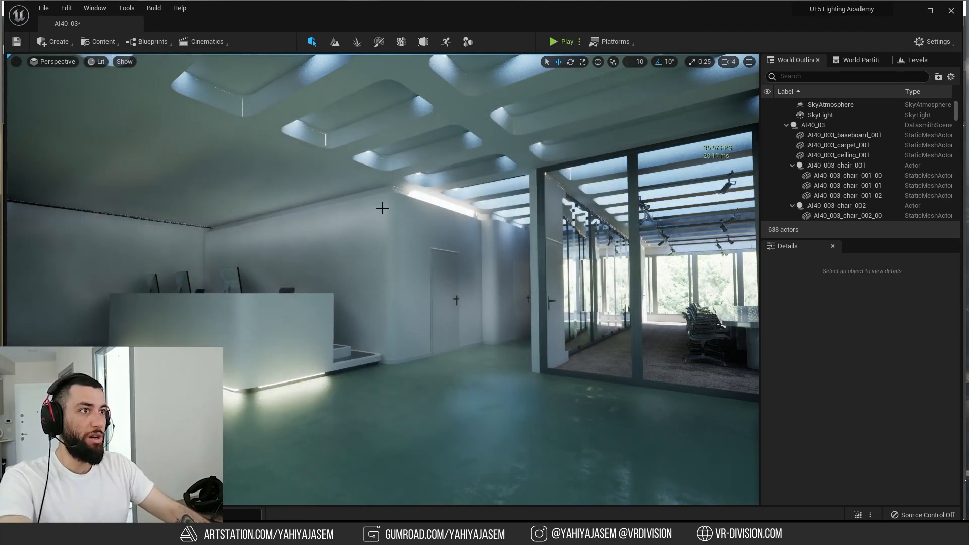
# Step: Show Project Settings > Engine > Rendering with Generate Mesh Distance Fields and voxel density 0.2
pyautogui.click(933, 41)
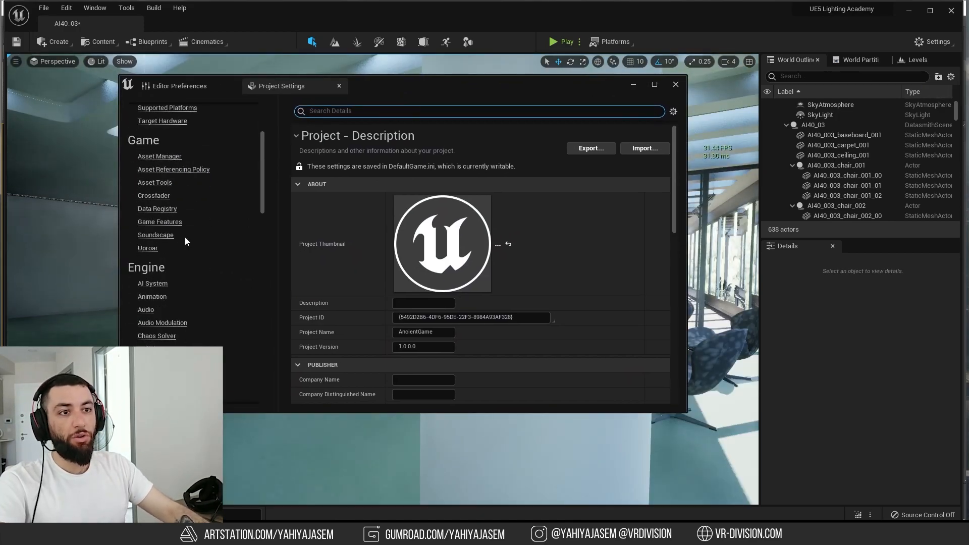
pyautogui.scroll(-3)
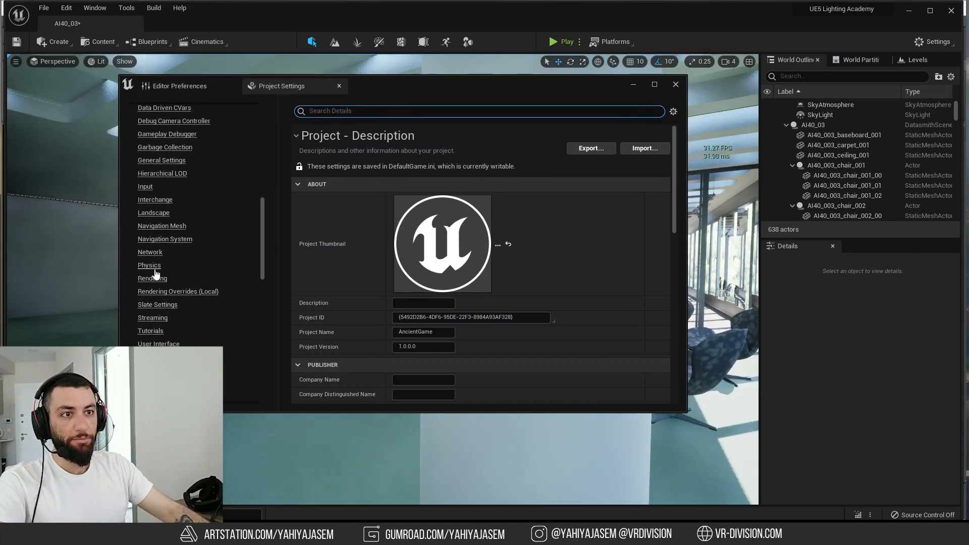
pyautogui.click(152, 279)
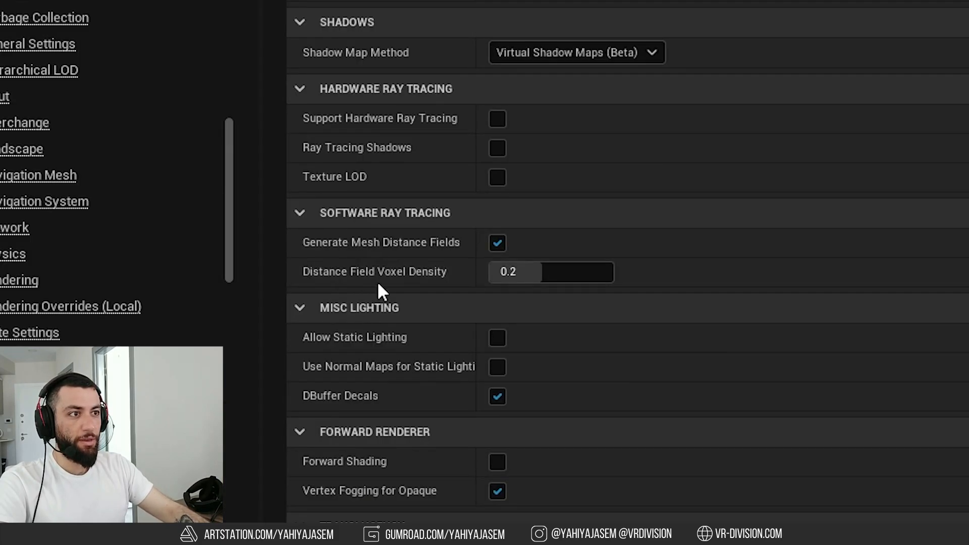
pyautogui.moveTo(390, 277)
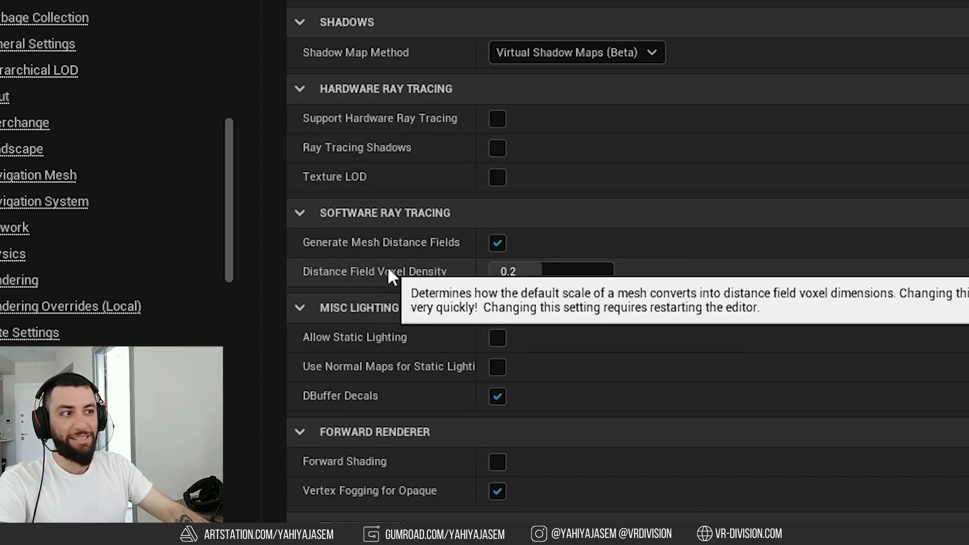